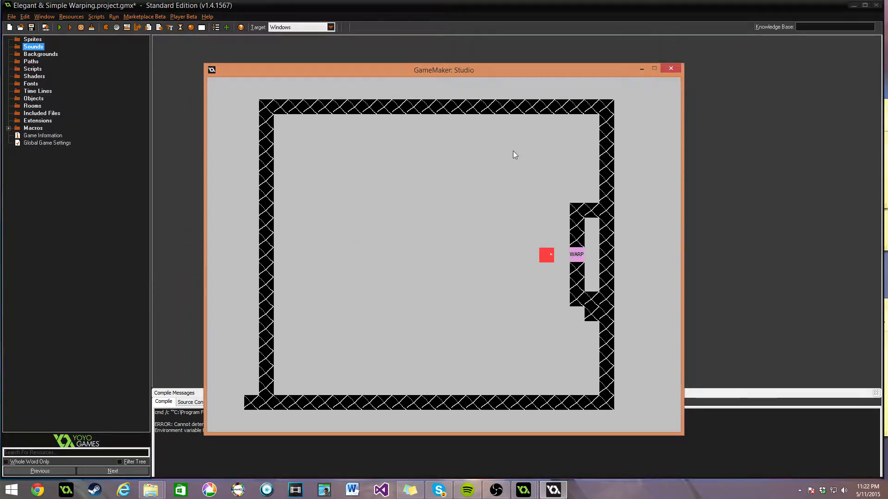
mouse_move(388, 304)
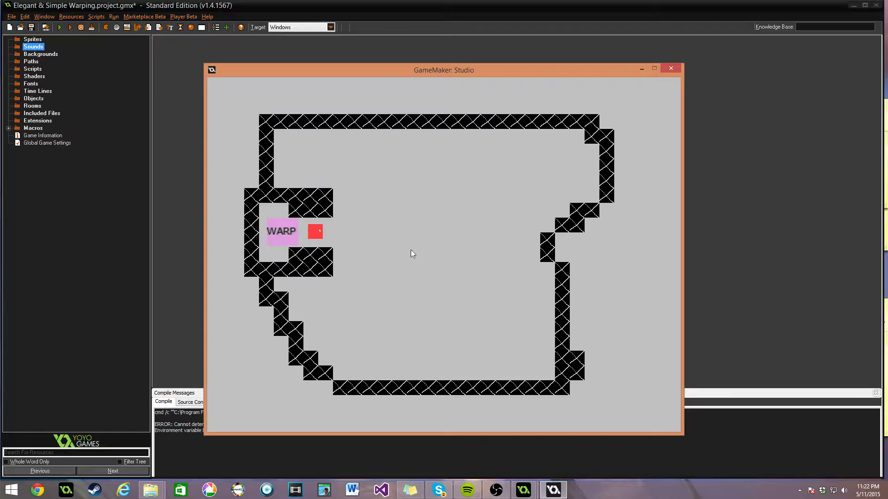
mouse_move(481, 353)
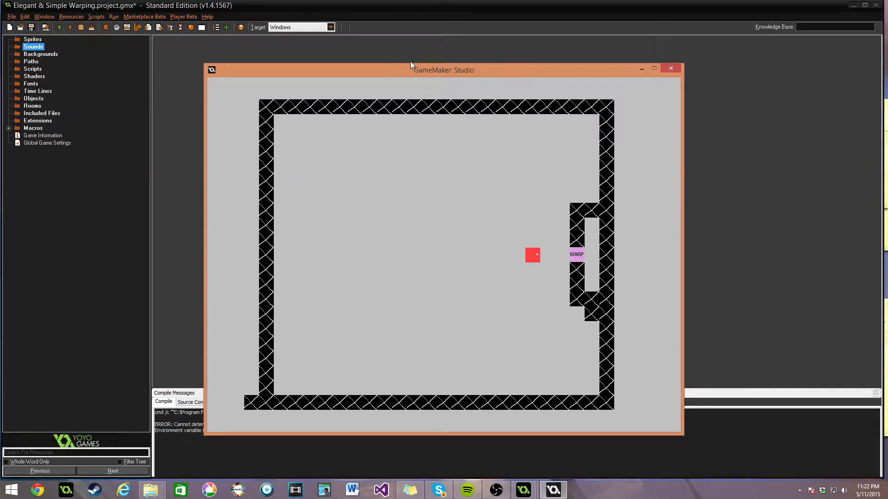
Step: Add a sprite named sprPlayer with a solid red 32×32 image, then close its editors
click(671, 69)
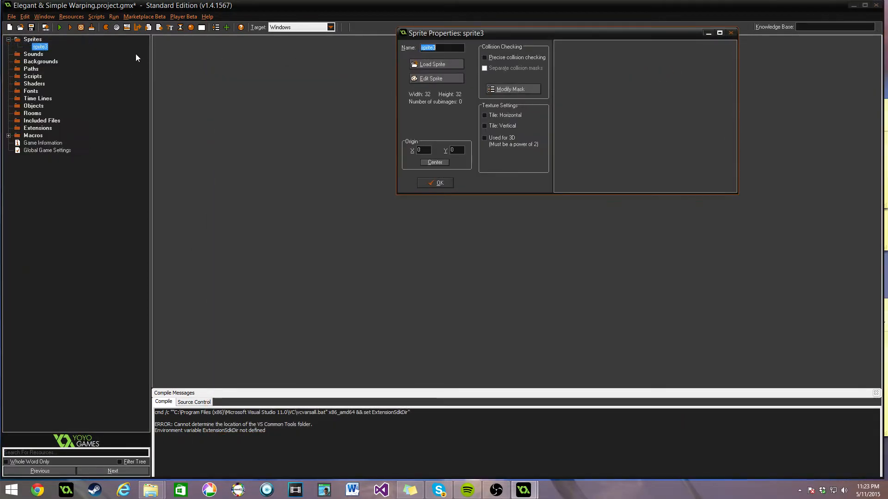
text(sprPlayer)
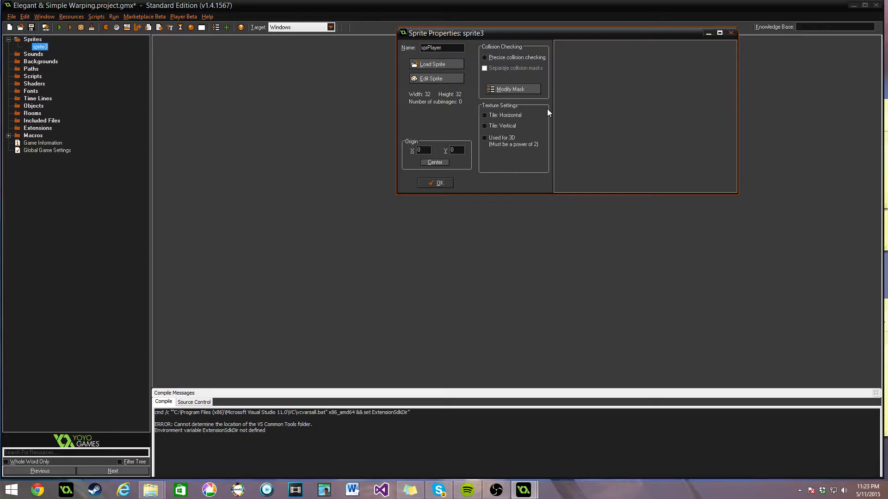
click(435, 78)
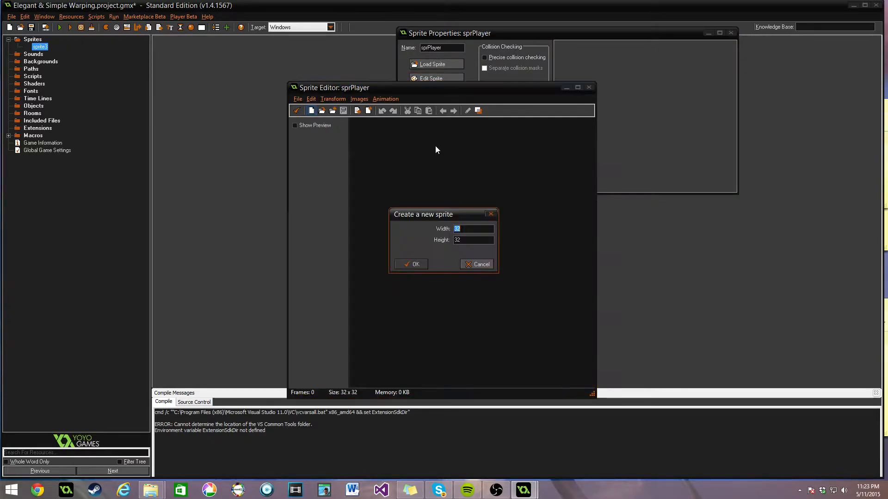
click(410, 264)
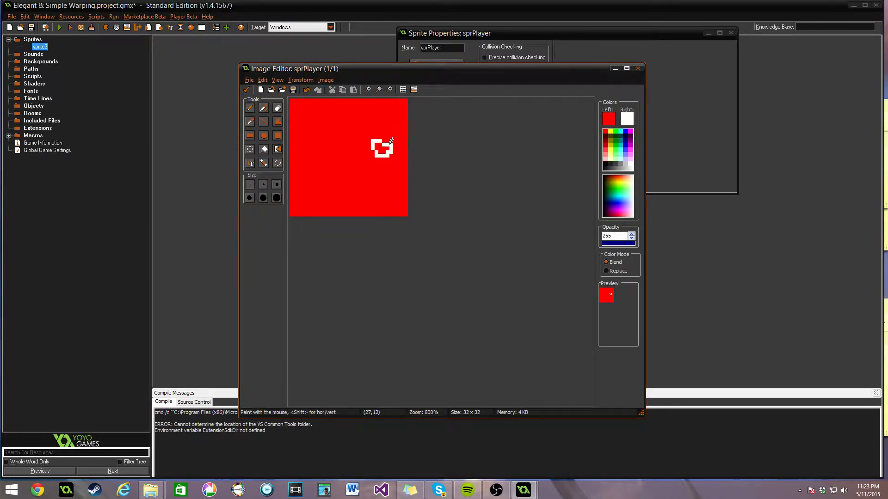
click(638, 68)
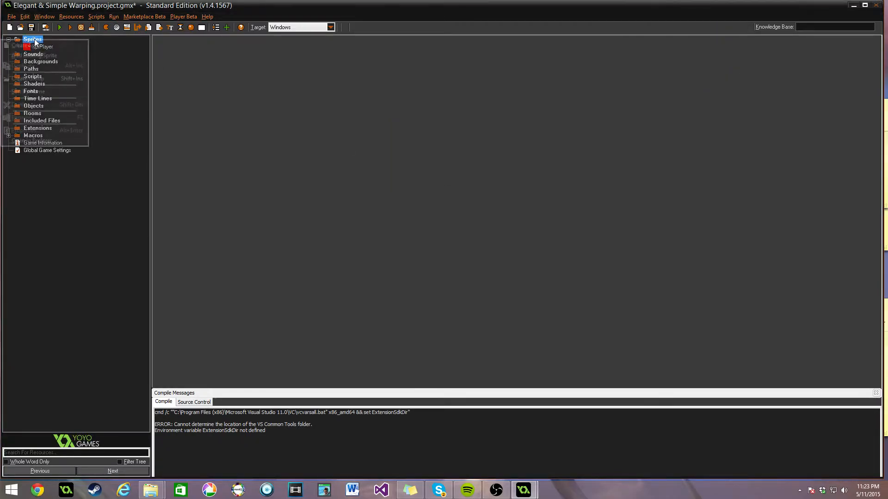
Step: Add the sprFloor sprite and open its image 0 to paint the black tile pattern
click(39, 46)
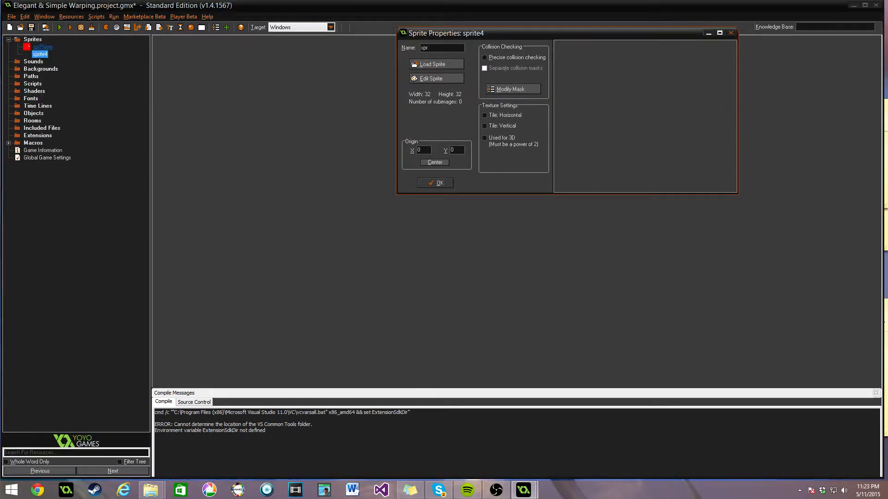
click(432, 78)
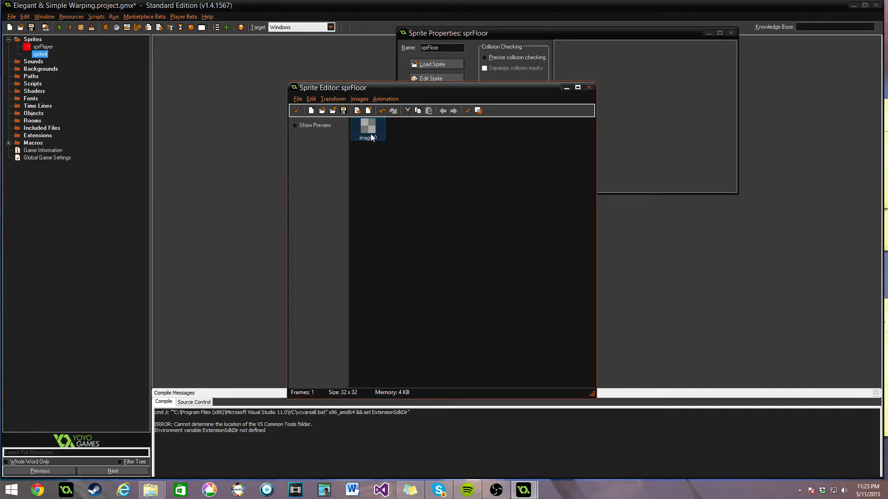
double_click(368, 125)
text(sprWa)
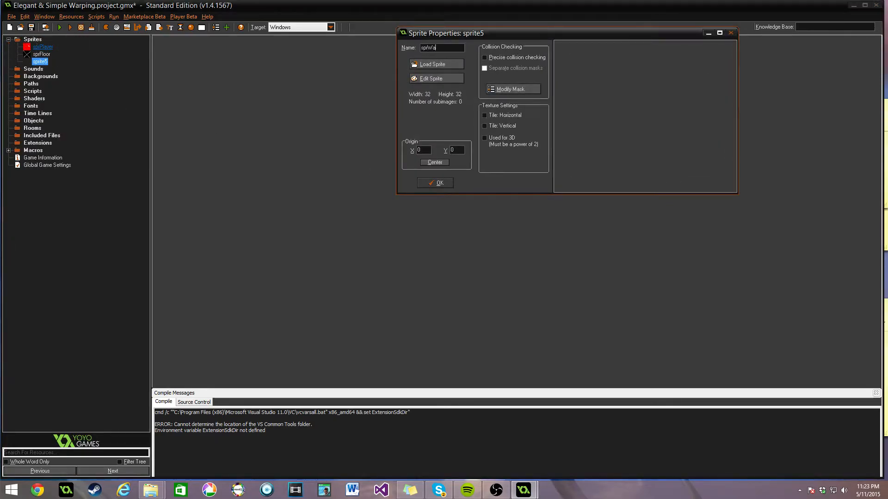
Step: Draw green 'WARP' text on a white fill in sprWarp's image and center its origin
click(435, 78)
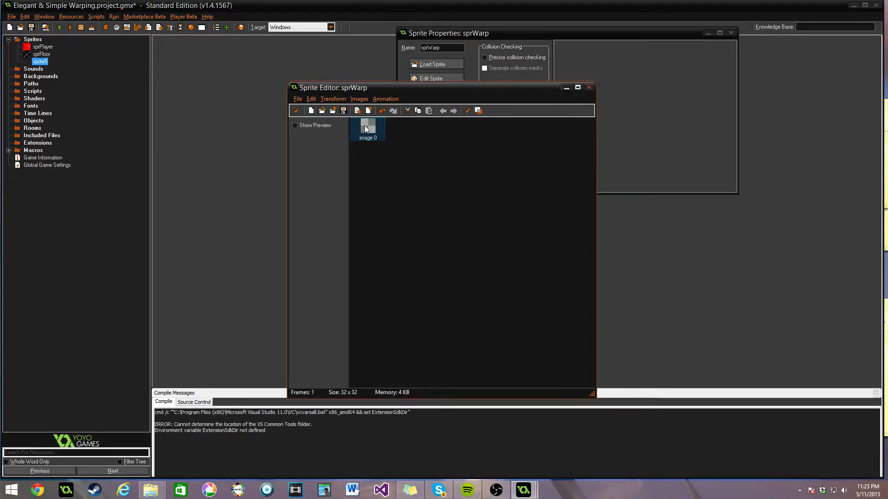
double_click(367, 124)
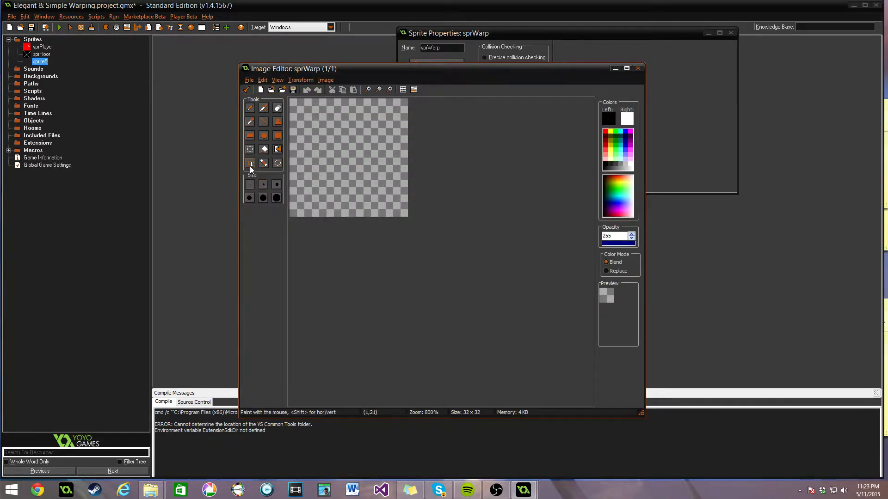
click(249, 163)
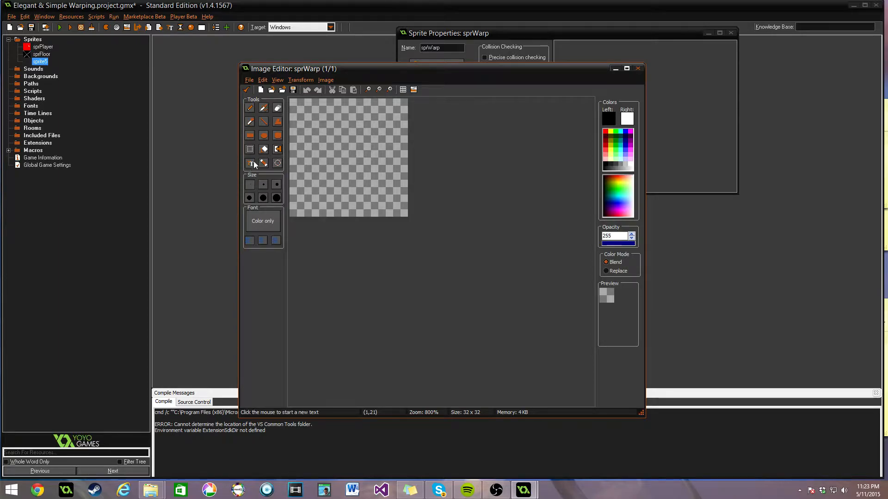
click(348, 157)
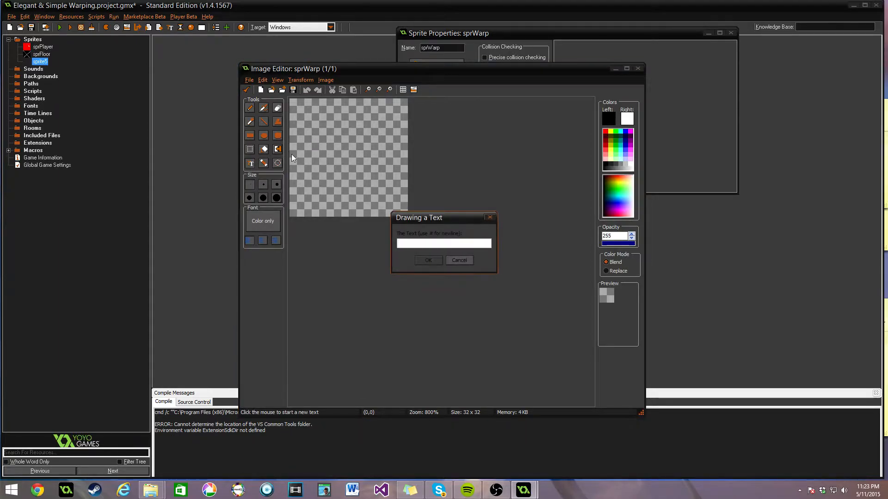
click(428, 259)
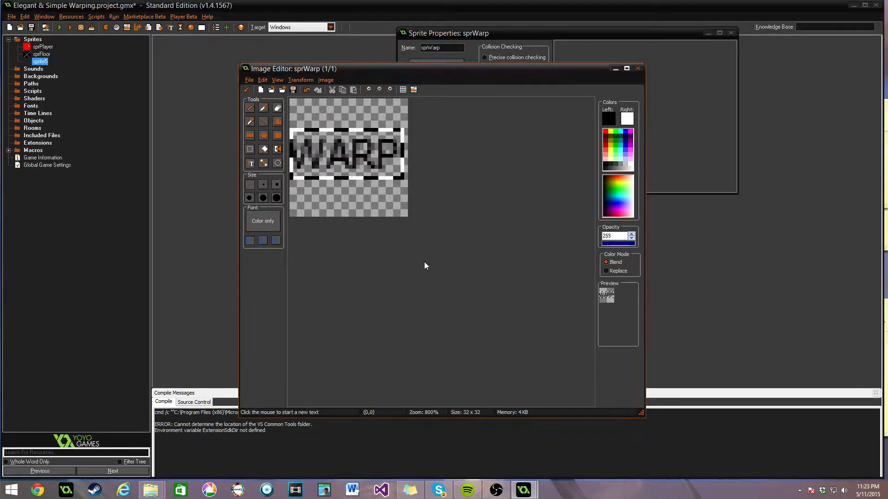
mouse_move(333, 160)
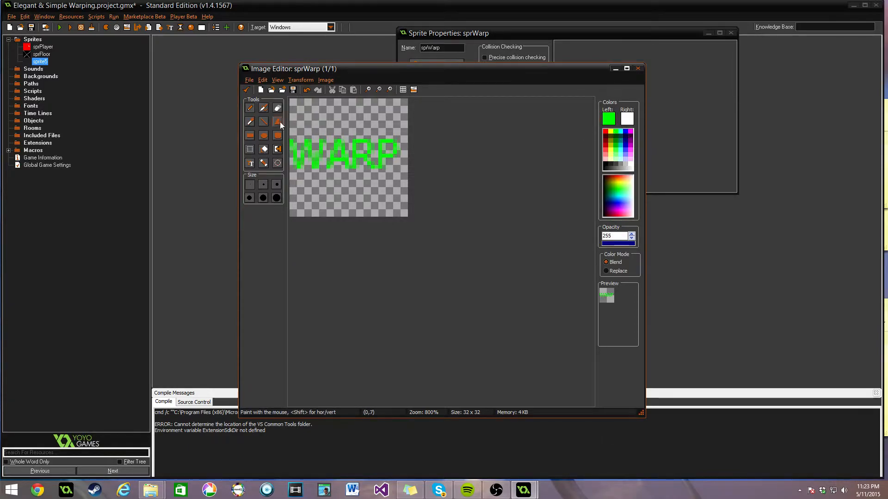
click(277, 121)
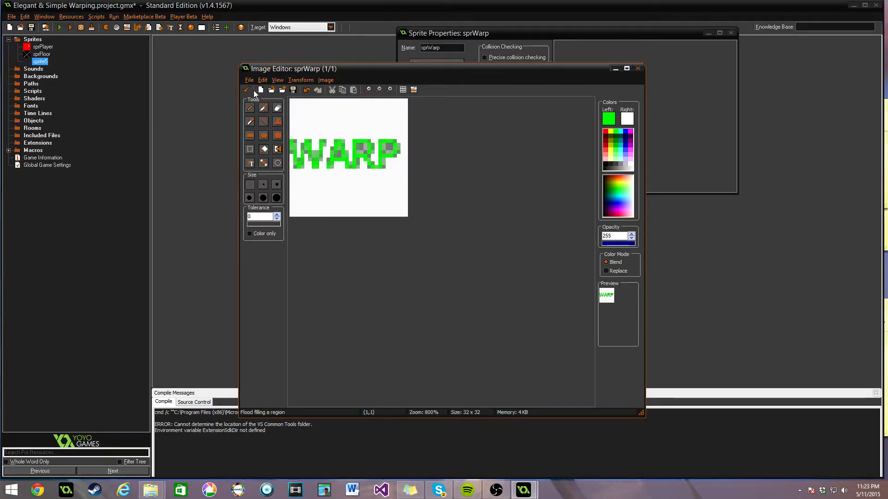
click(637, 69)
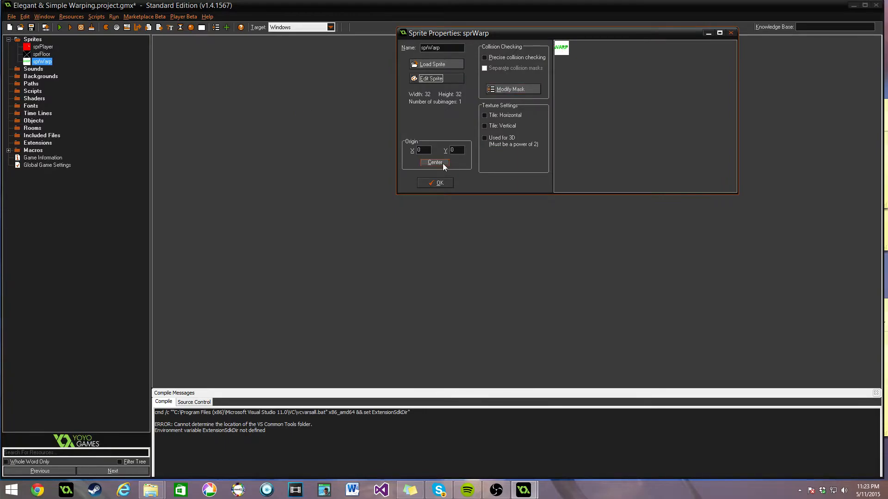
click(435, 182)
text(objPlayer)
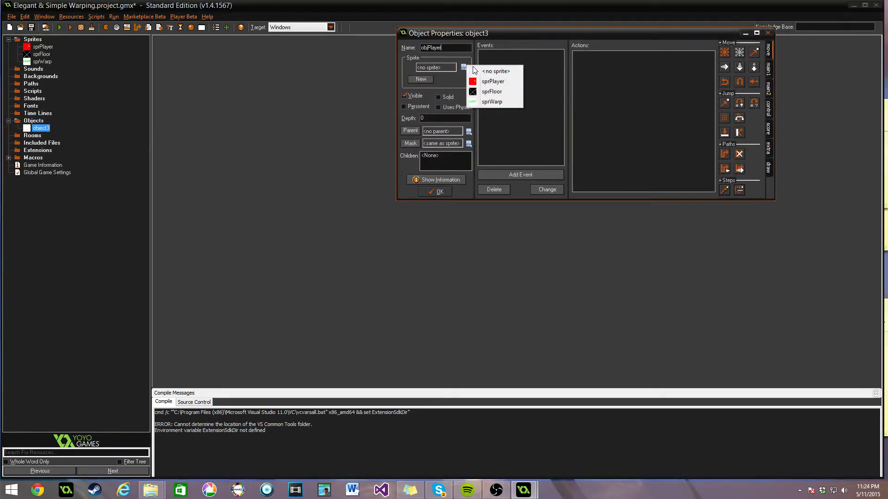
Step: Give objPlayer the sprPlayer sprite, a Step event with '///Player Movement' code, and persistence
click(519, 175)
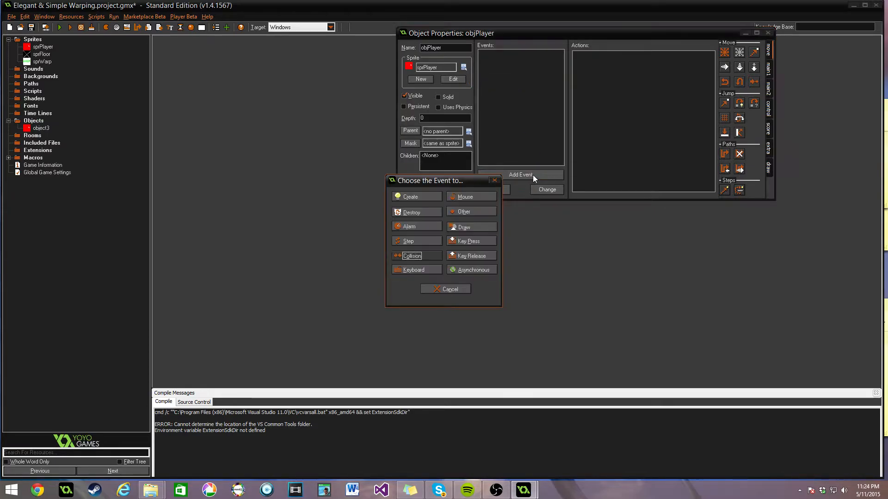
click(409, 240)
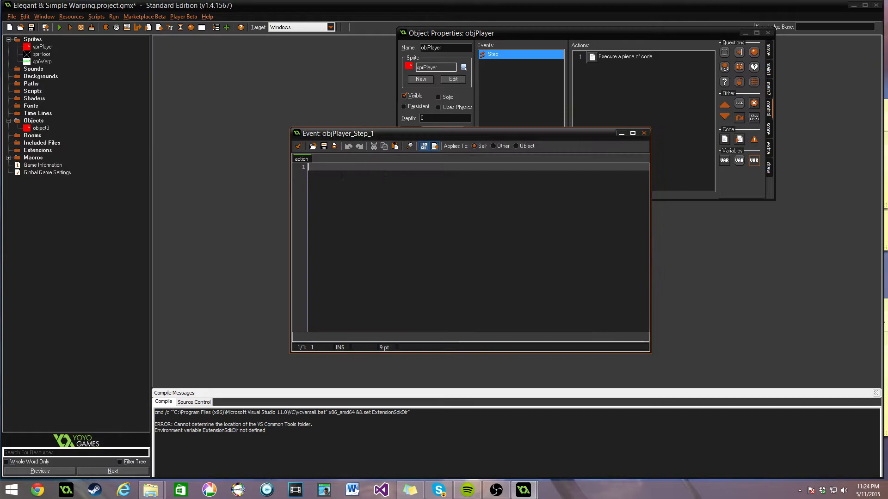
text(///Player Movement)
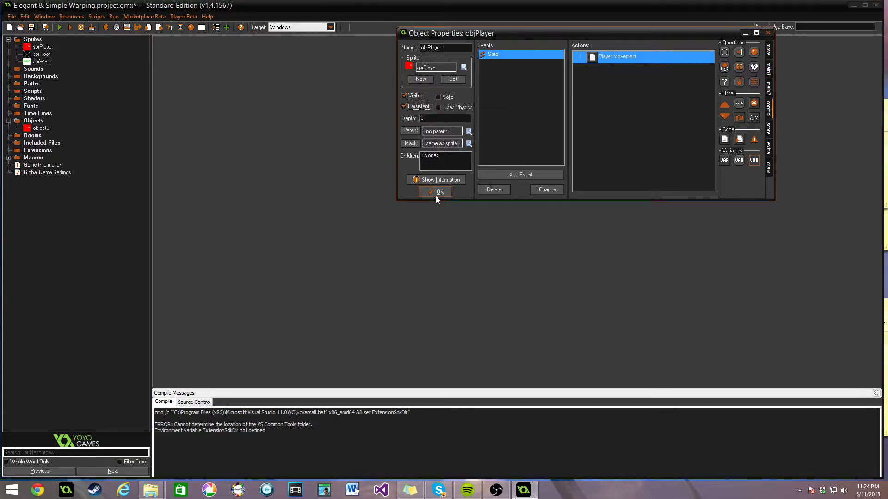
click(435, 191)
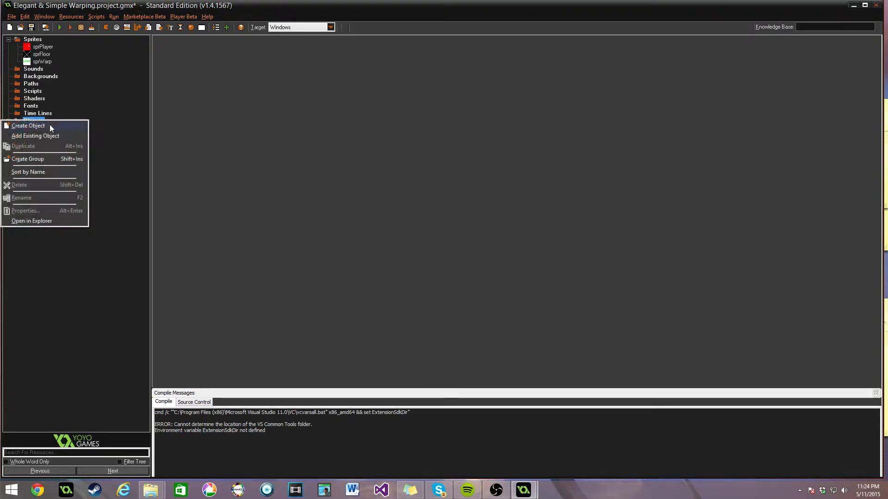
click(28, 125)
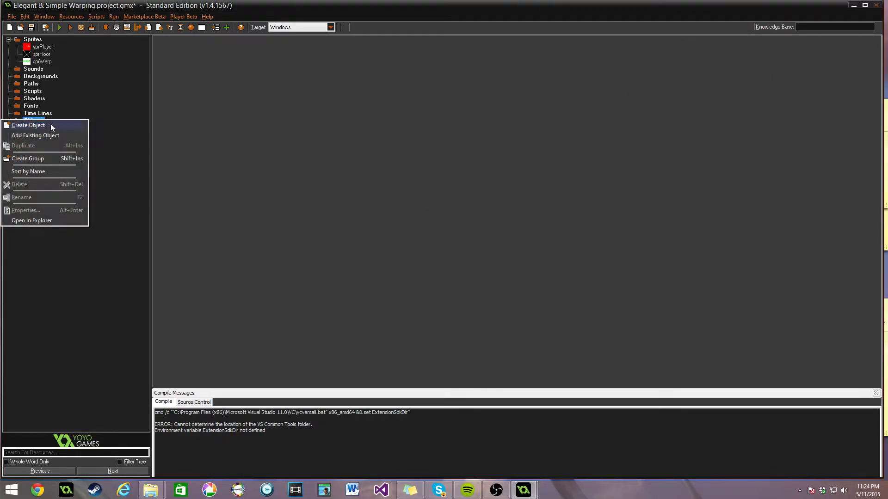
click(28, 125)
text(objWarp)
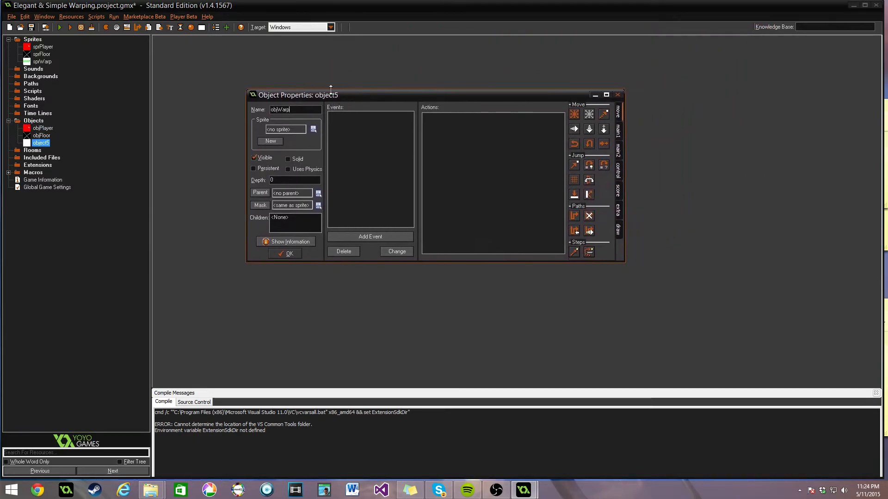
Step: Add Create and objPlayer collision events to objWarp, and add a code action to Create
click(370, 237)
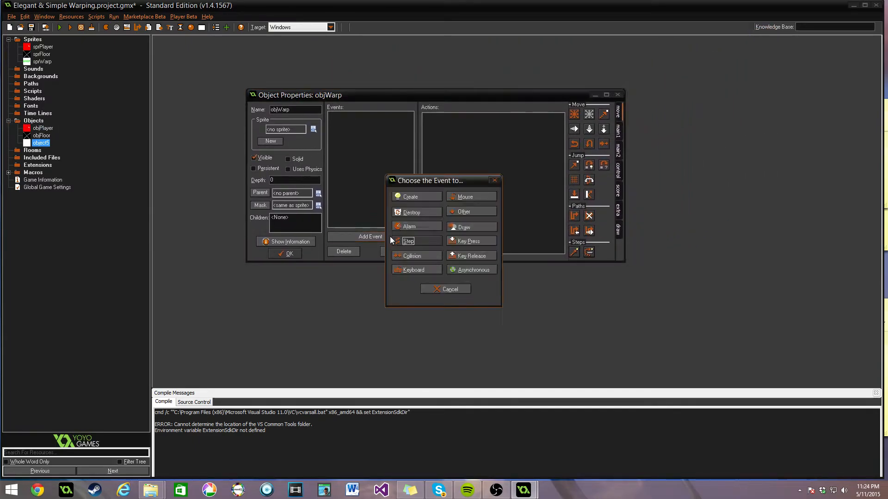
click(411, 197)
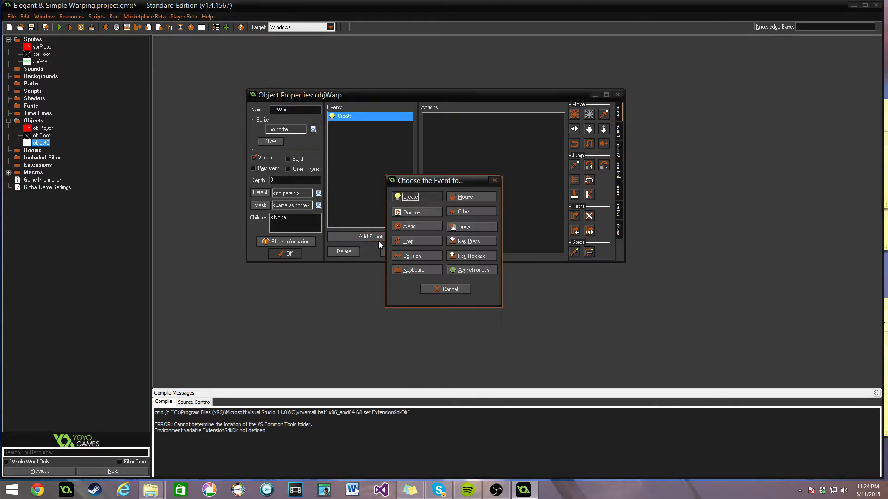
click(414, 256)
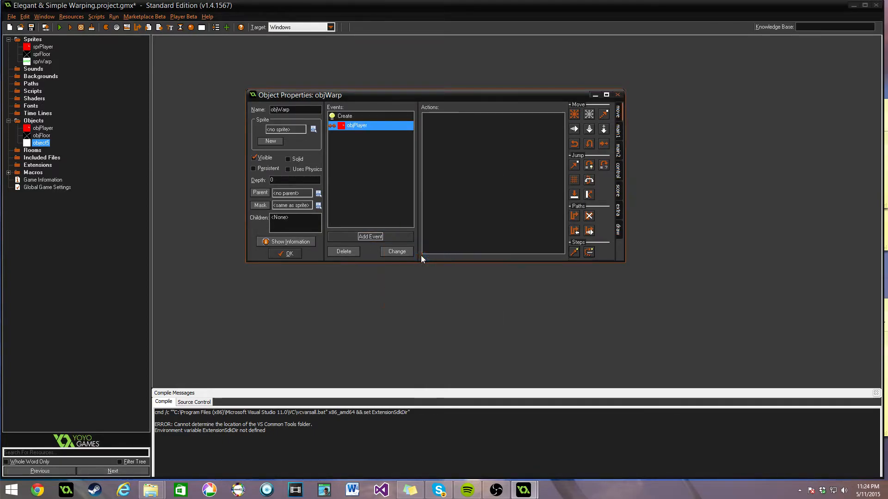
click(345, 116)
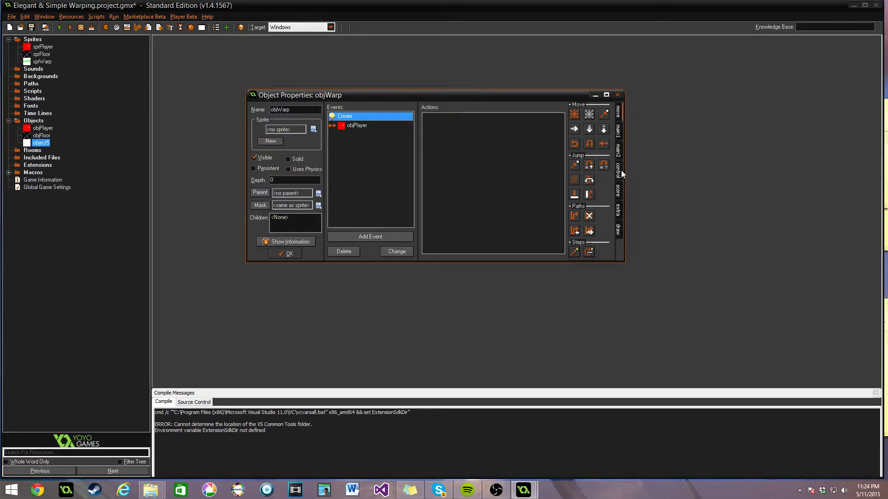
double_click(344, 116)
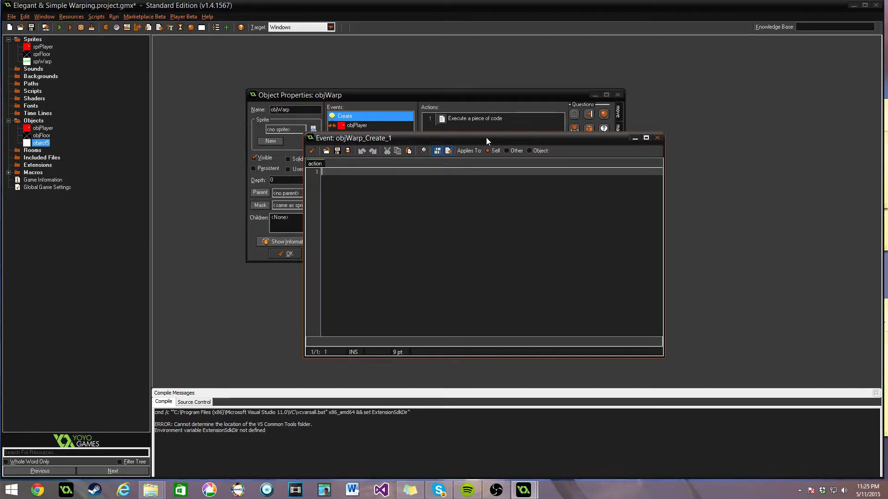
Step: Enter 'var targetRoom, targetX, targetY;' as objWarp's Create code and save it
text(var)
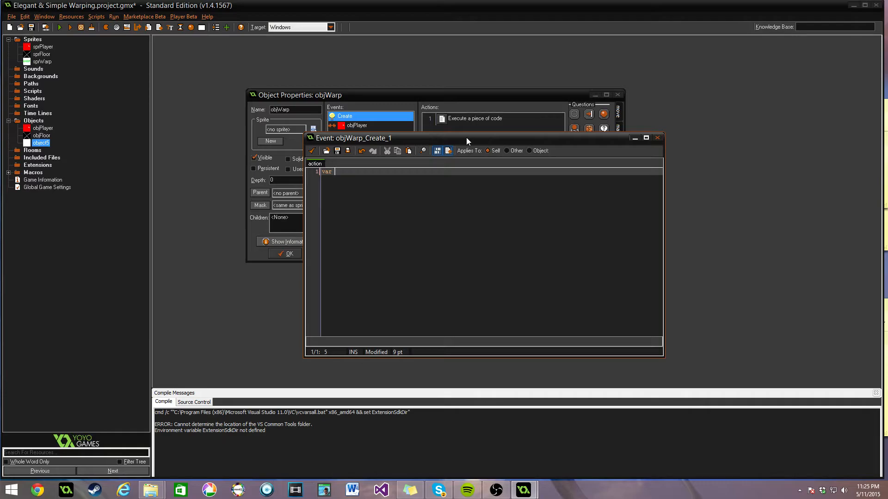
text(t)
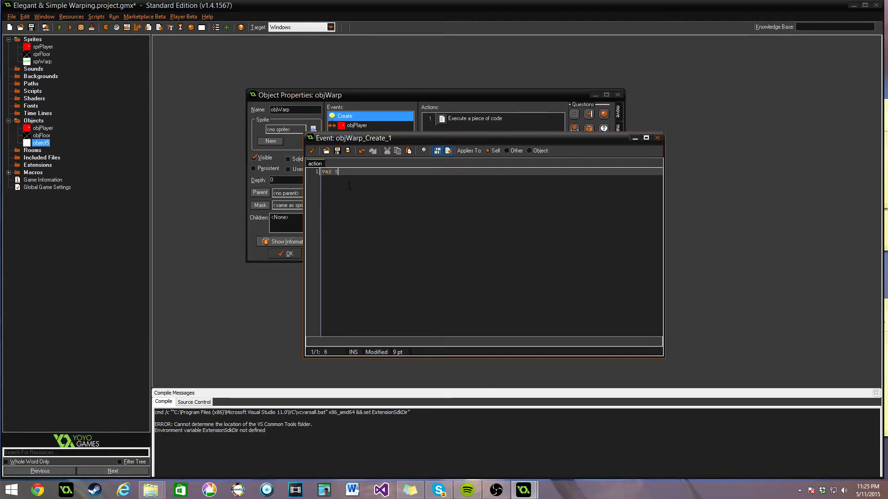
text(targetRoom)
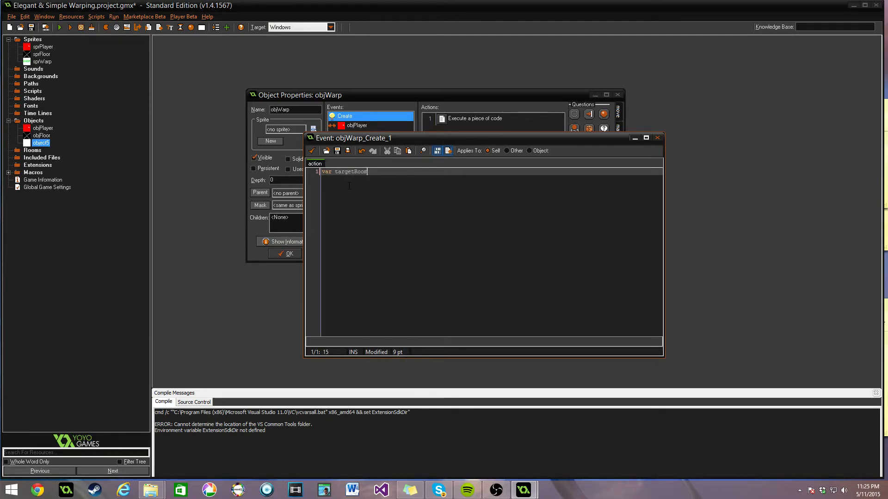
text(, targetX, targetY)
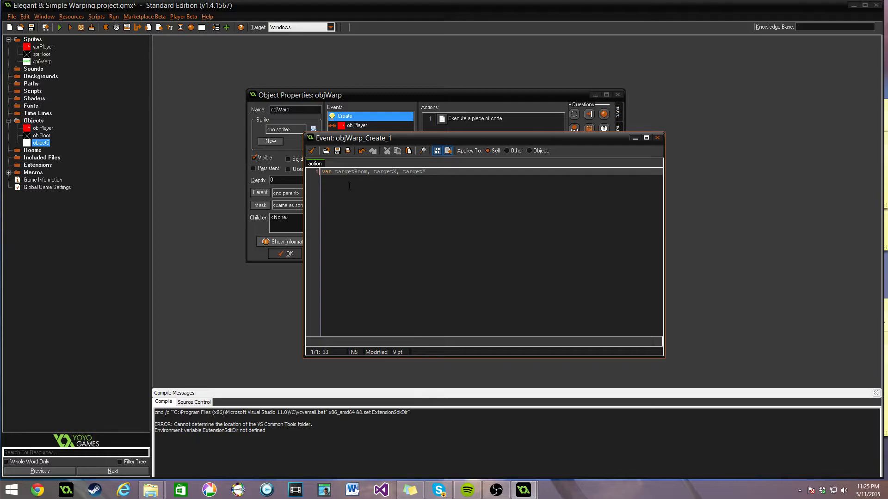
text(;)
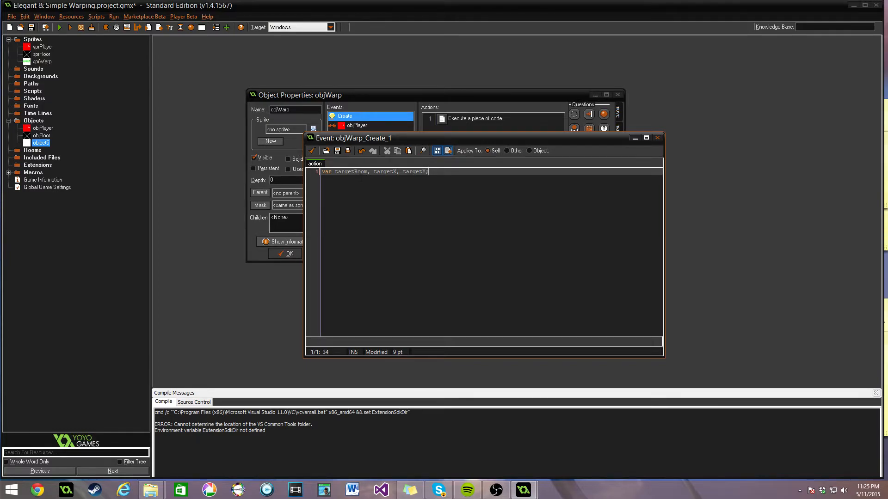
double_click(350, 171)
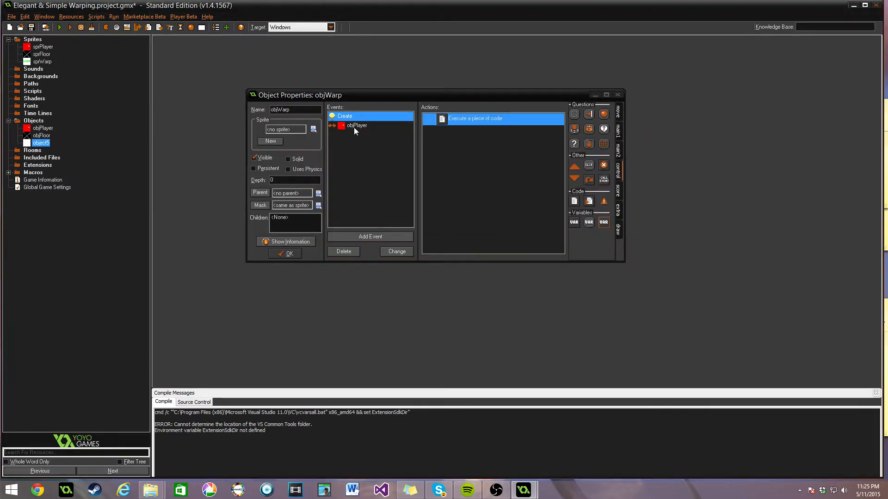
Step: In the objPlayer collision code, write '///Collide with player' and 'room_goto(targetRoom);'
double_click(492, 118)
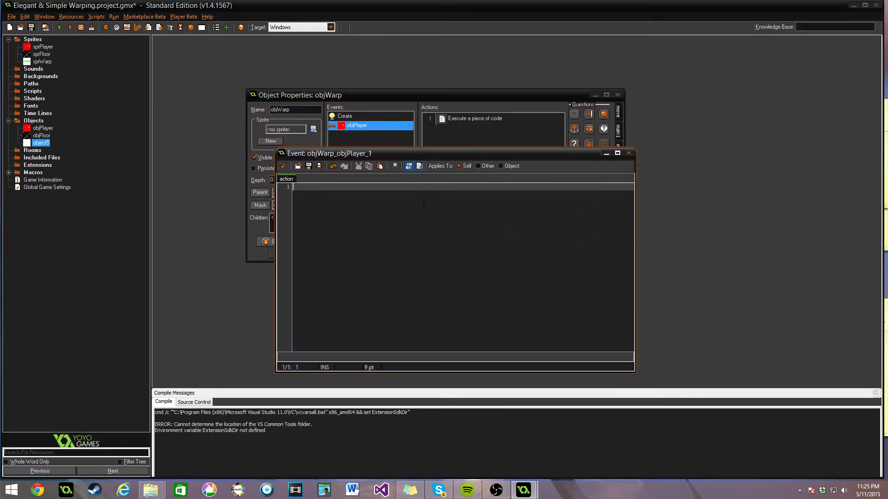
text(///)
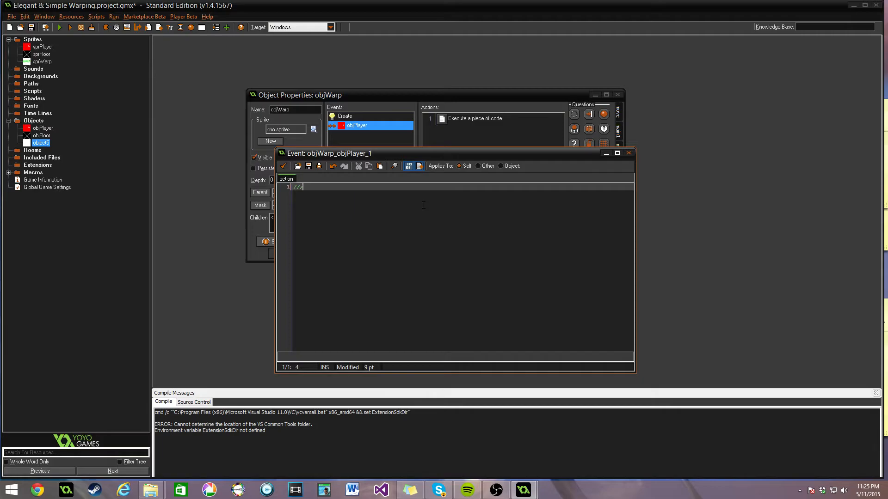
text(Coll)
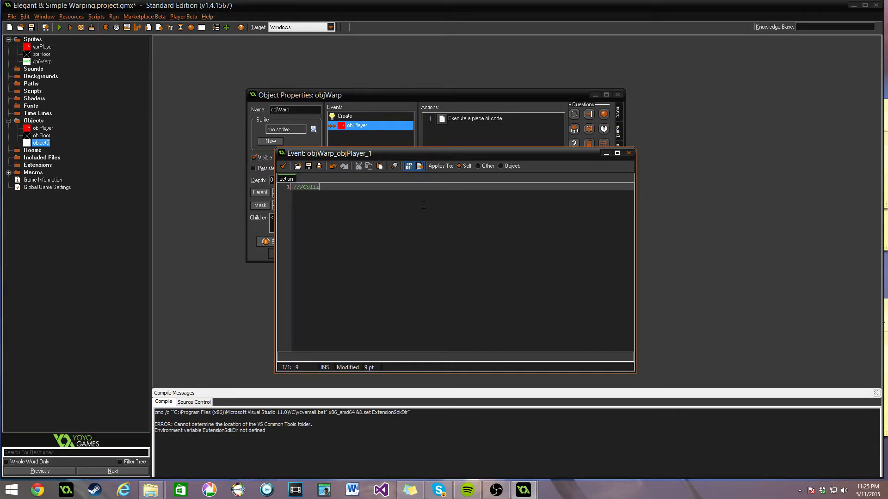
text(ide with player)
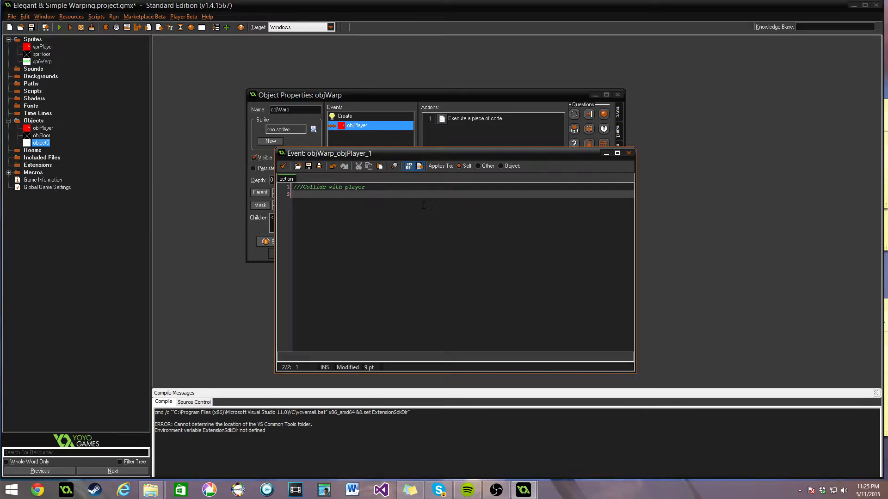
text(room_goto)
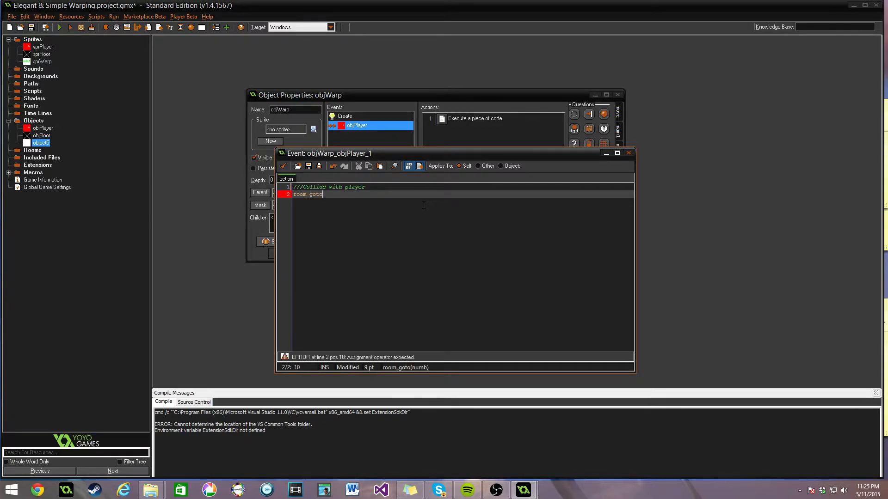
text((targetRo)
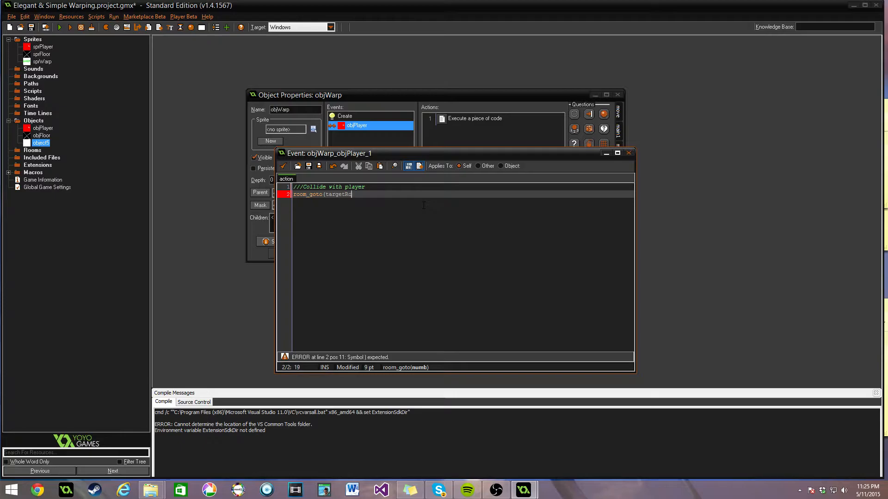
text(oom);)
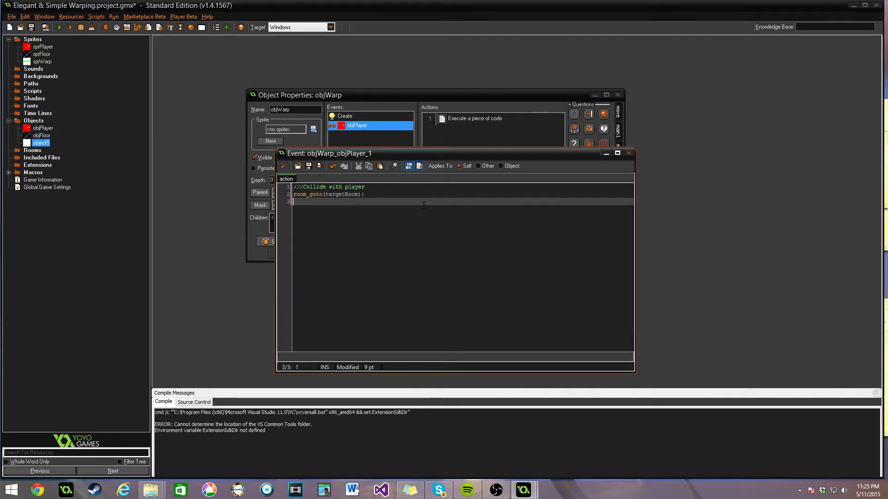
Step: Add 'objPlayer.x = targetX;' and begin typing 'objPlayer.y = target'
text(objP)
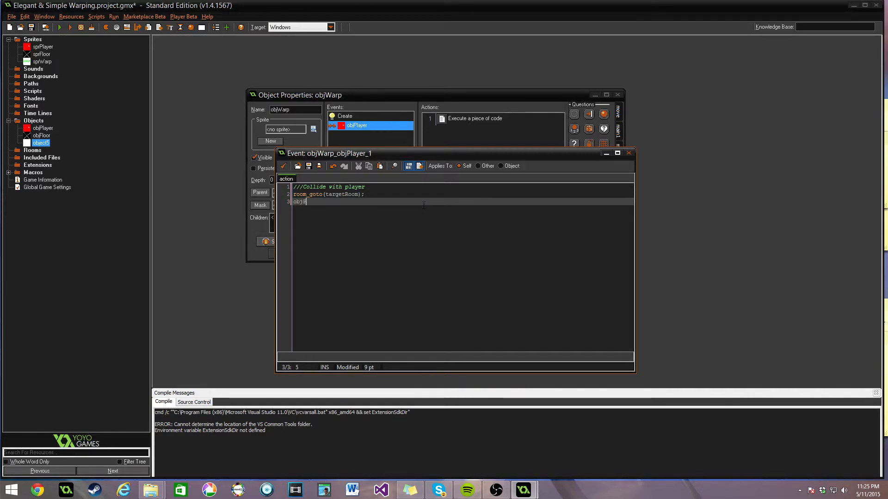
text(layer.x)
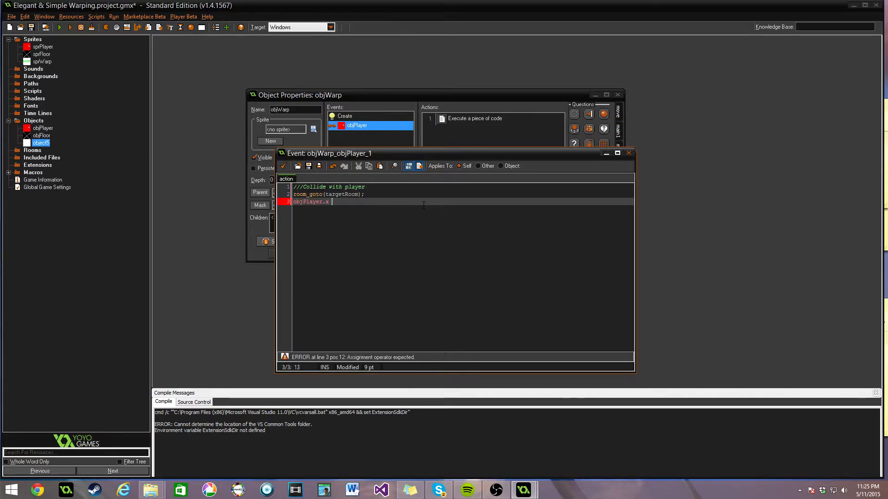
text(= target)
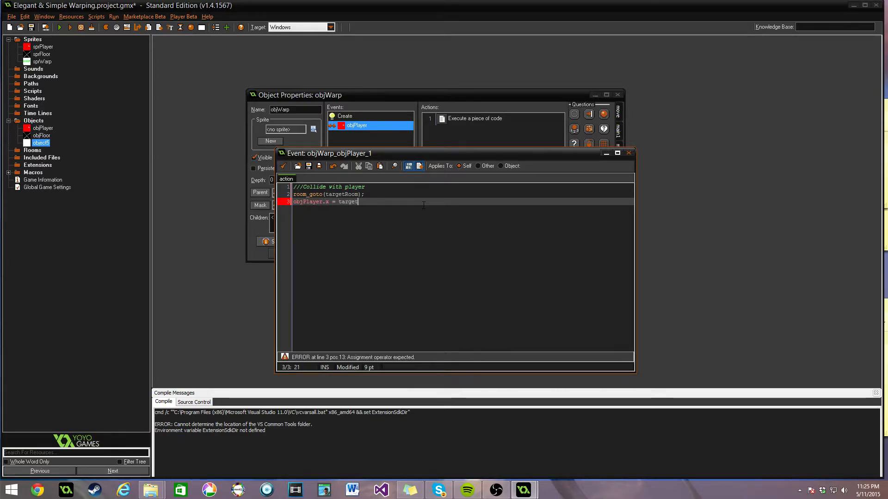
text(X;)
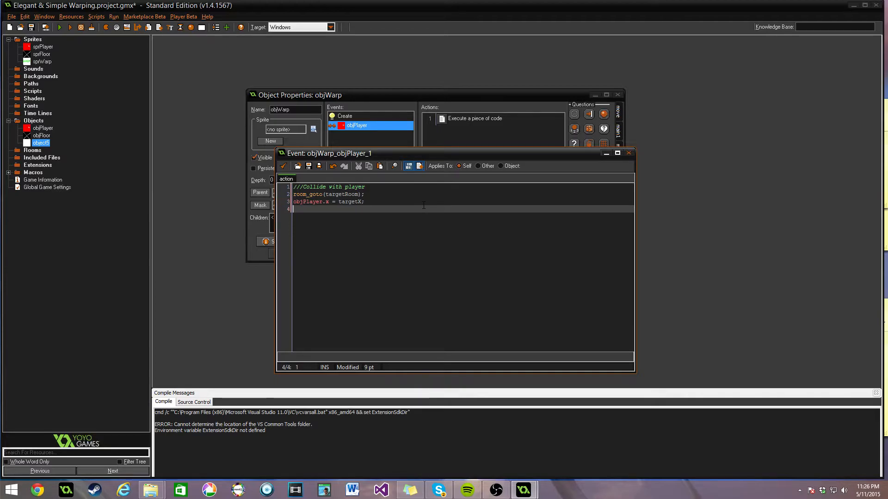
text(target)
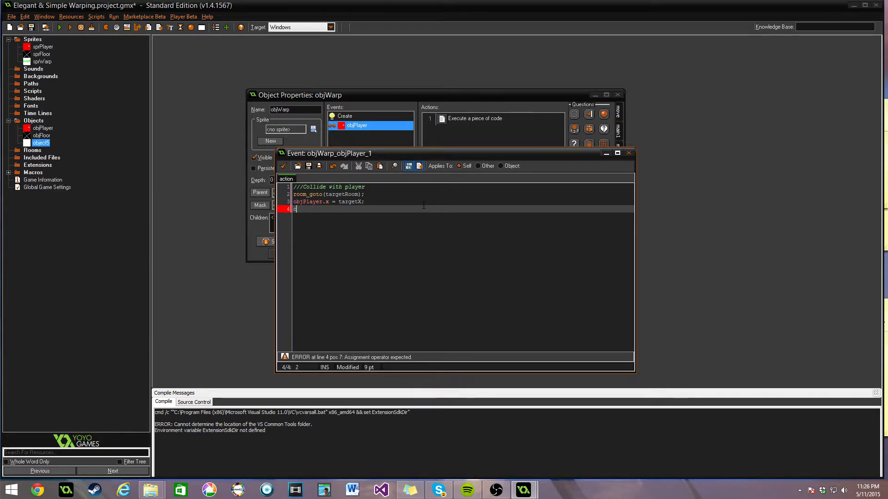
text(objPlayer.y =)
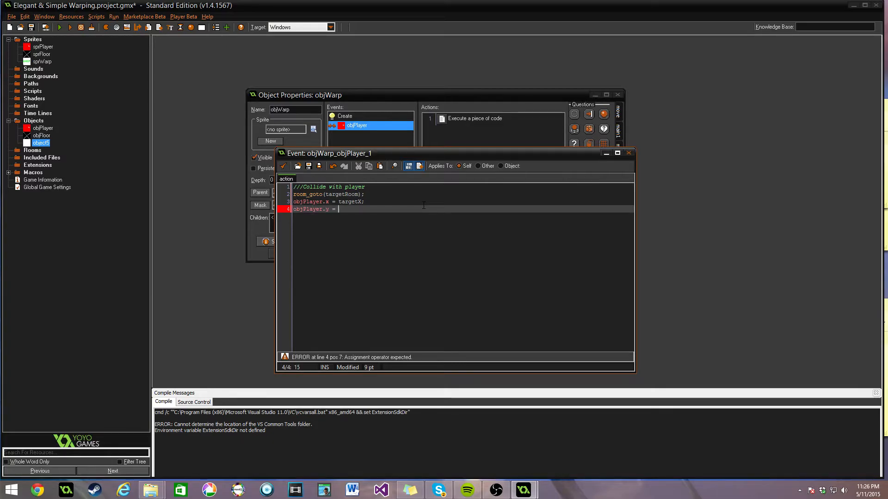
text(target)
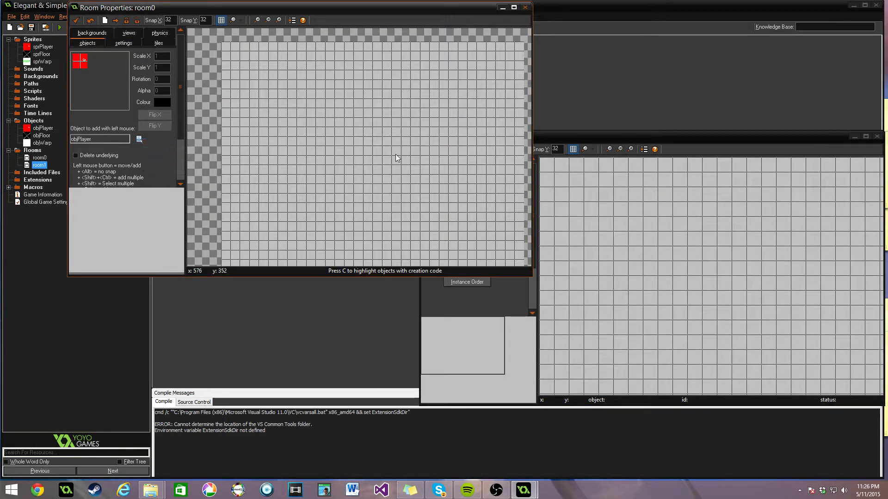
Step: Place objPlayer at room0's centre and an objWarp instance in its left alcove
click(391, 146)
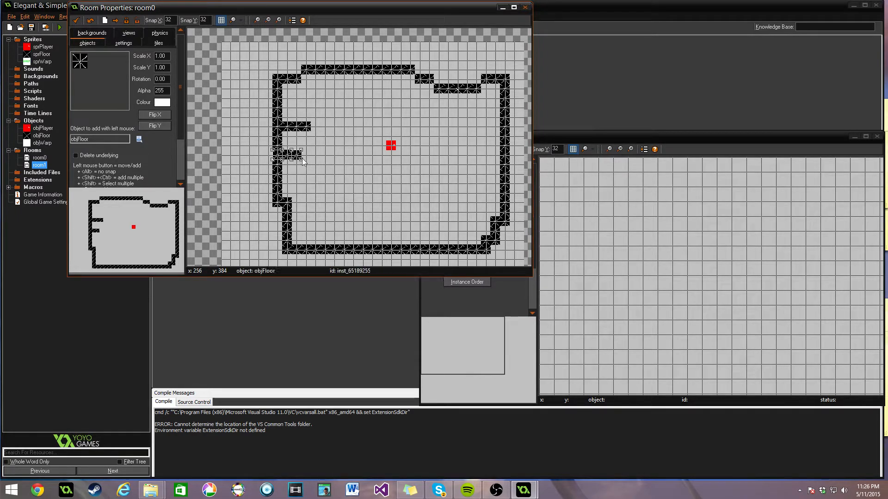
click(100, 139)
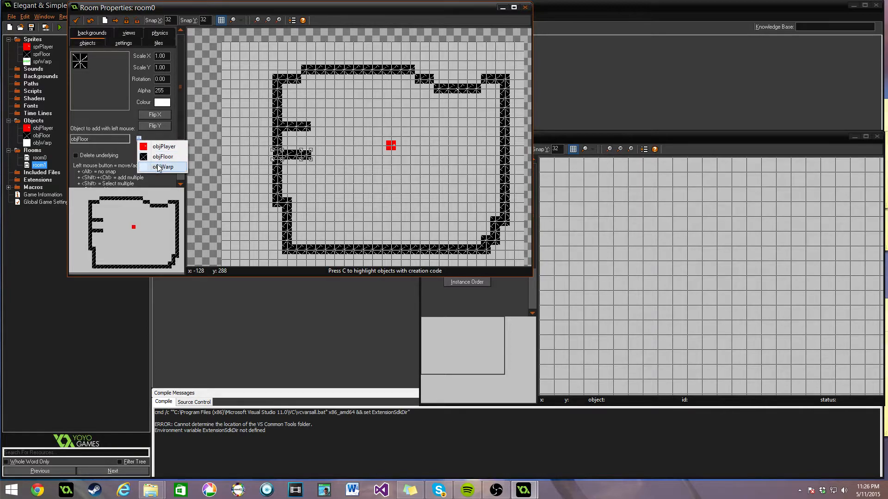
click(166, 167)
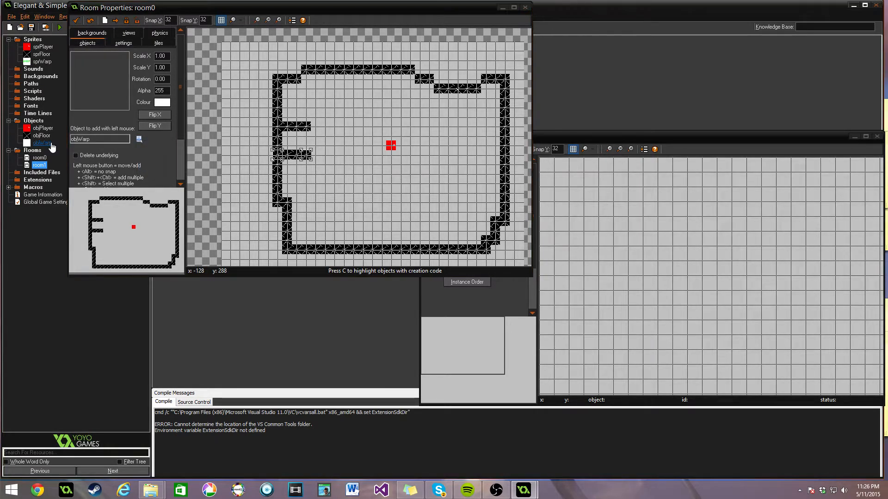
double_click(42, 142)
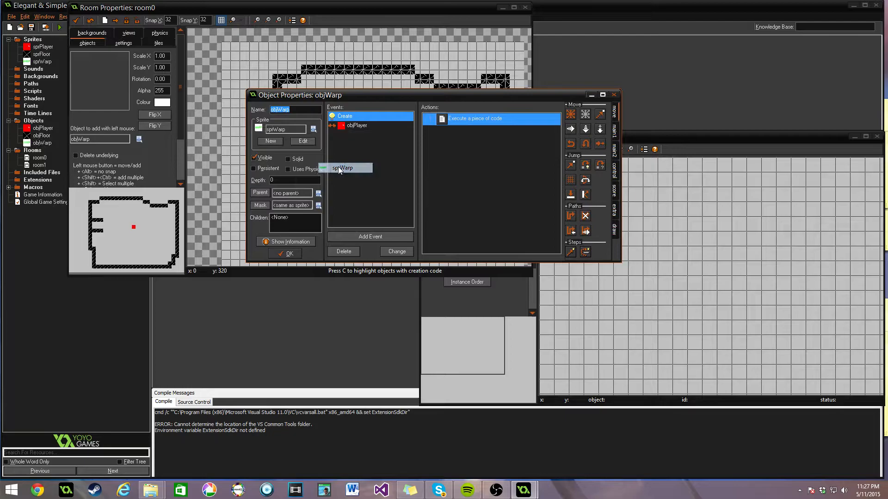
click(285, 252)
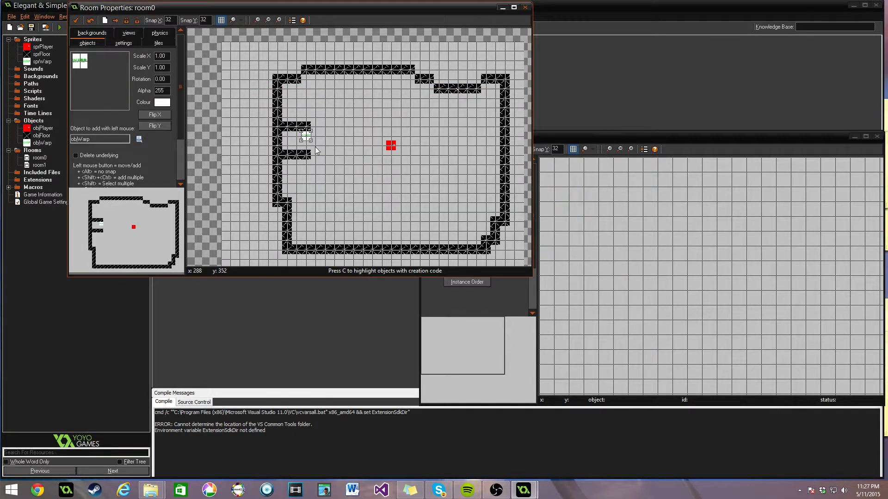
click(303, 145)
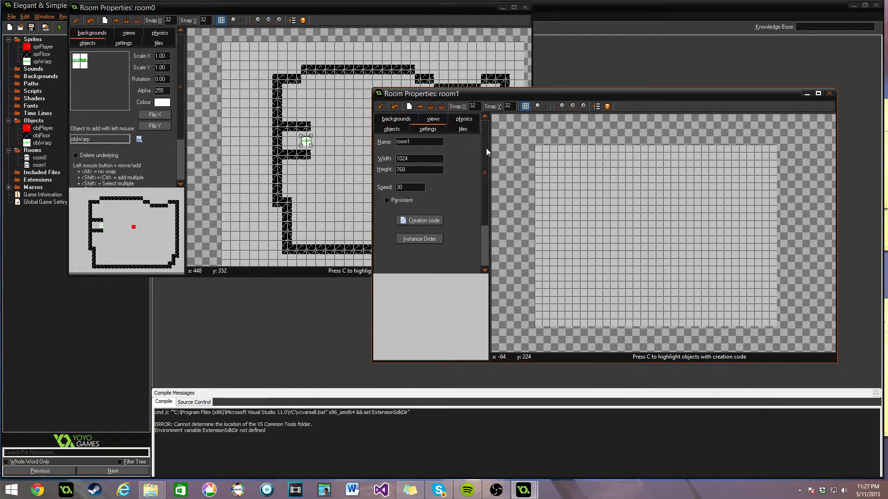
Step: Paint objFloor walls in room1 and place a warp in its right-hand nook
click(391, 129)
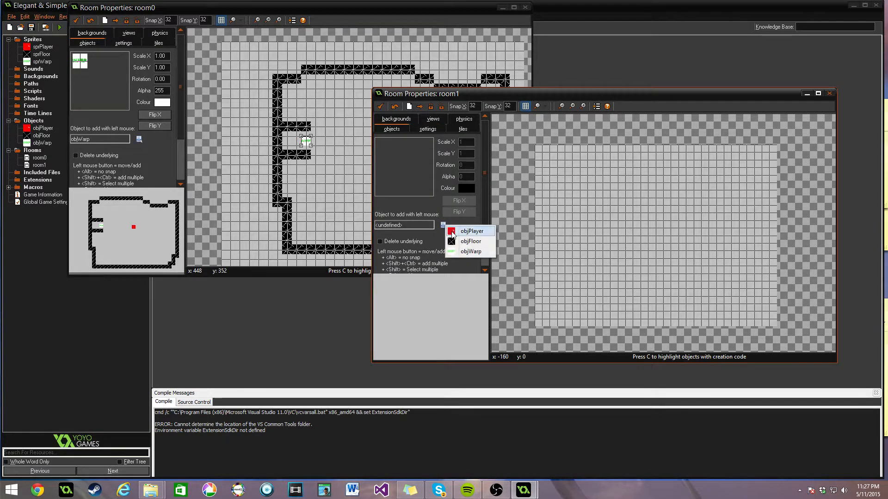
click(471, 241)
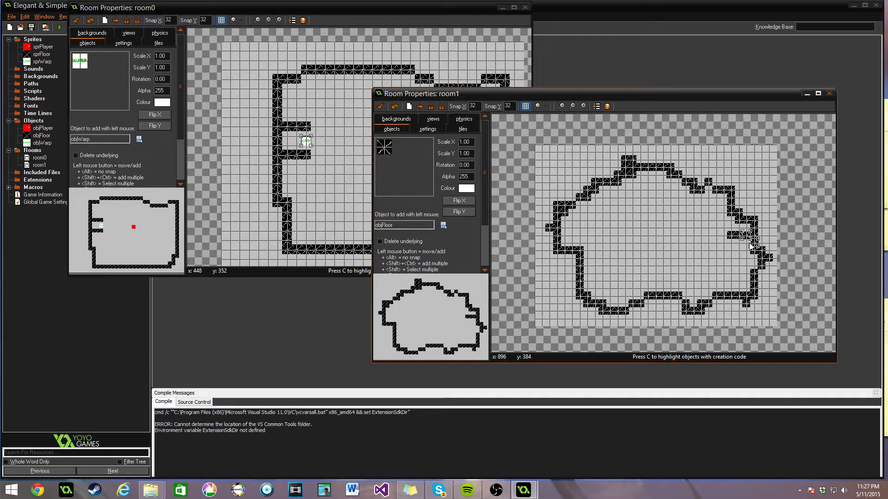
click(748, 250)
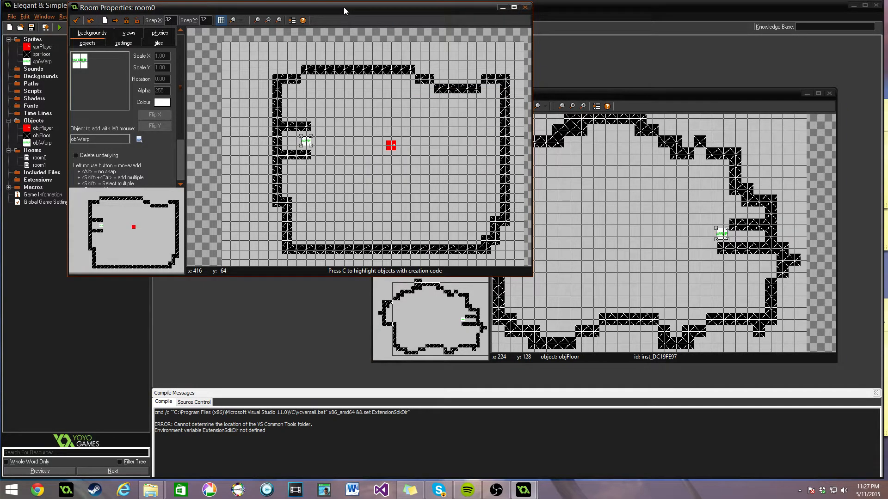
click(306, 141)
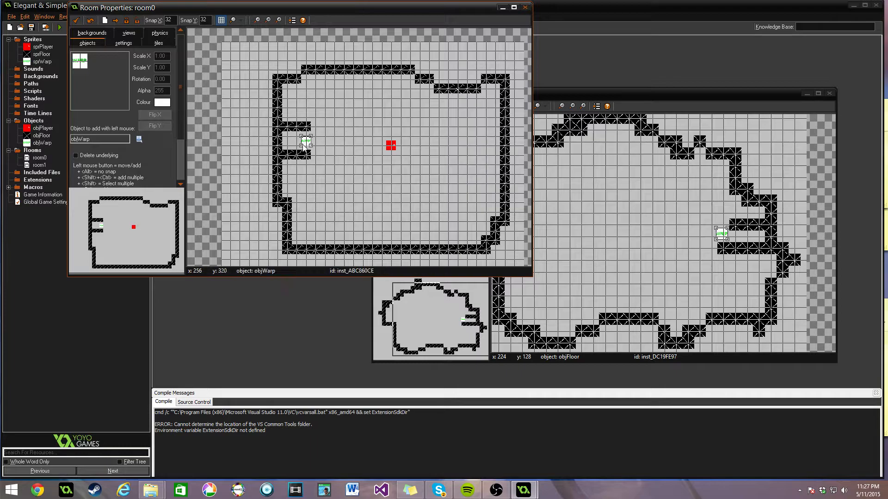
Step: Open Creation Code for room0's warp instance from its right-click menu
right_click(306, 144)
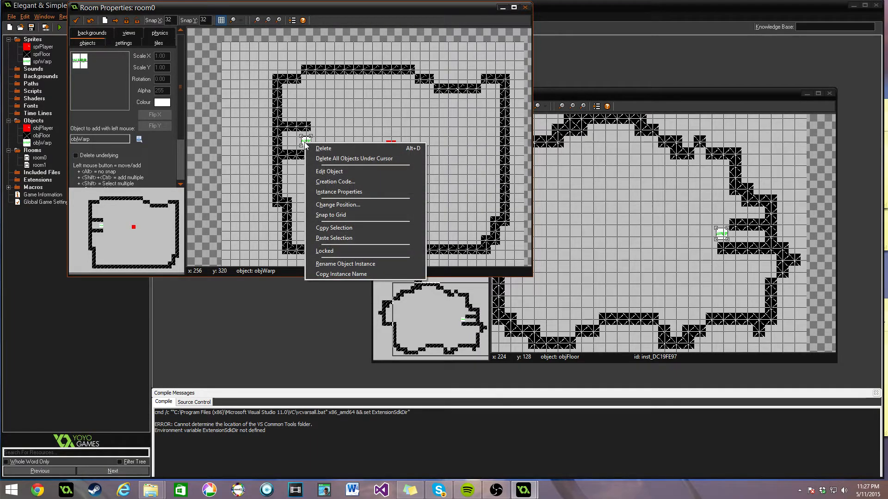
mouse_move(333, 185)
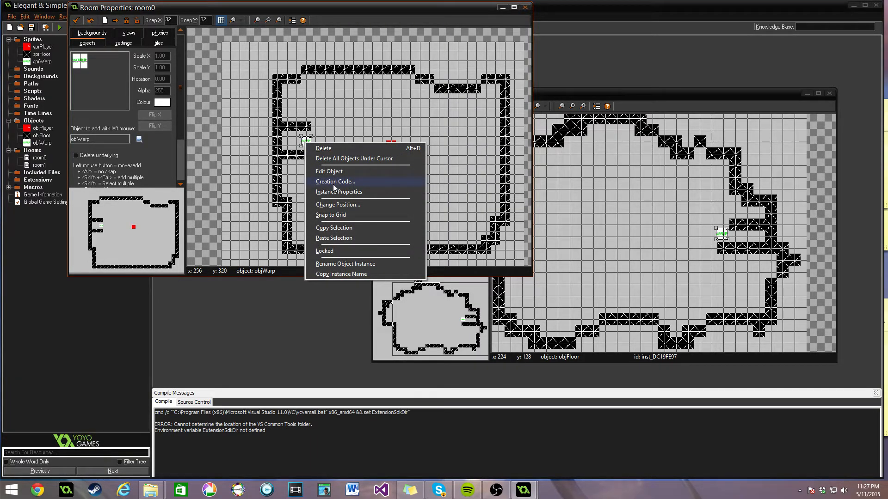
click(334, 181)
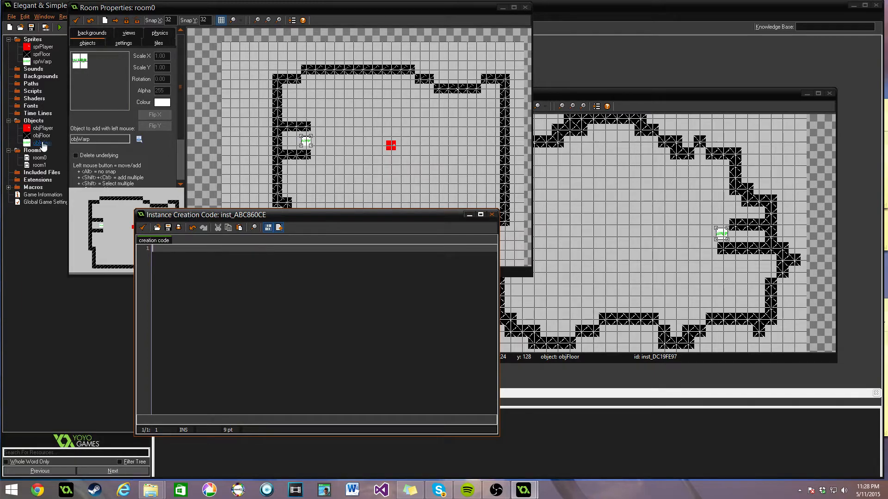
Step: Review objWarp's properties, then write 'targetRoom = room1;' and begin the targetX line
double_click(42, 143)
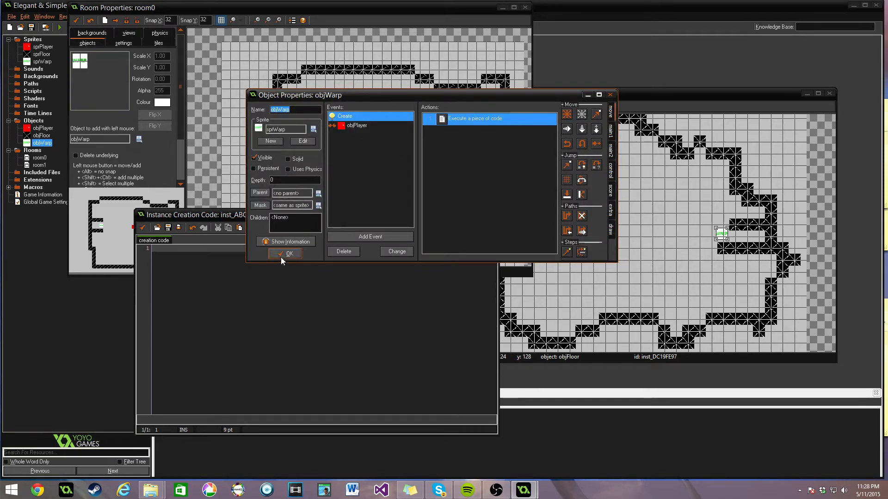
click(285, 254)
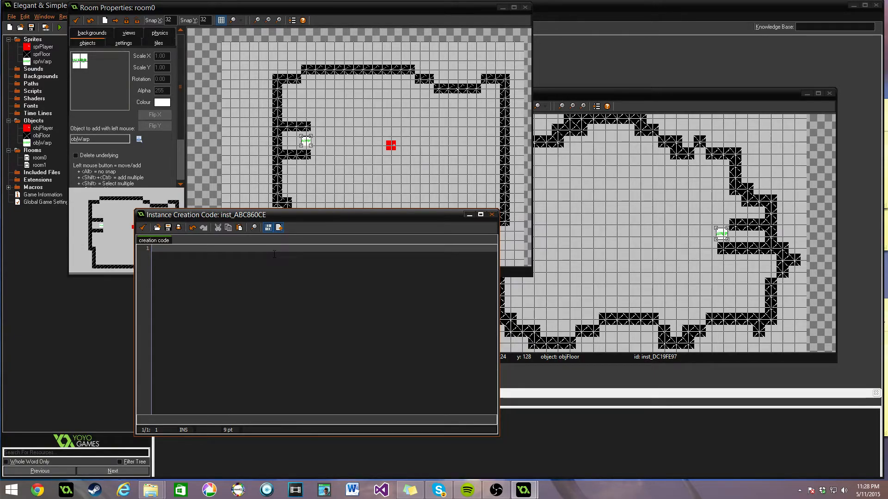
text(targetRoo)
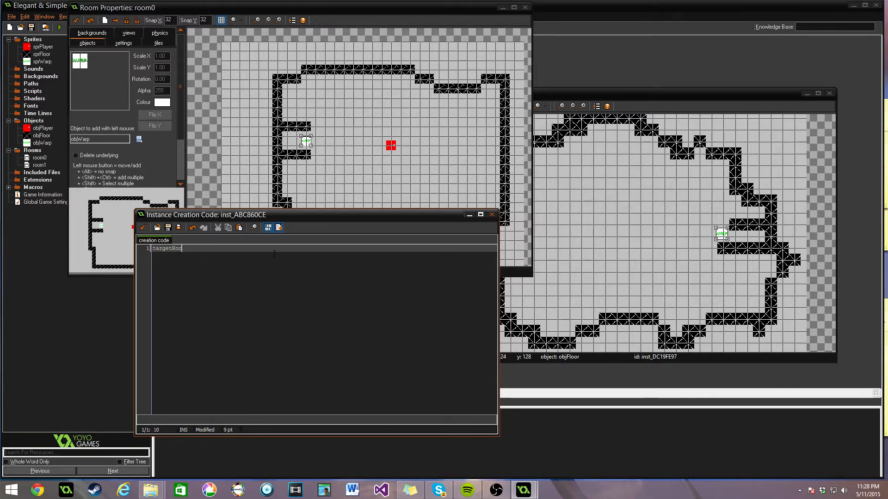
text(m =)
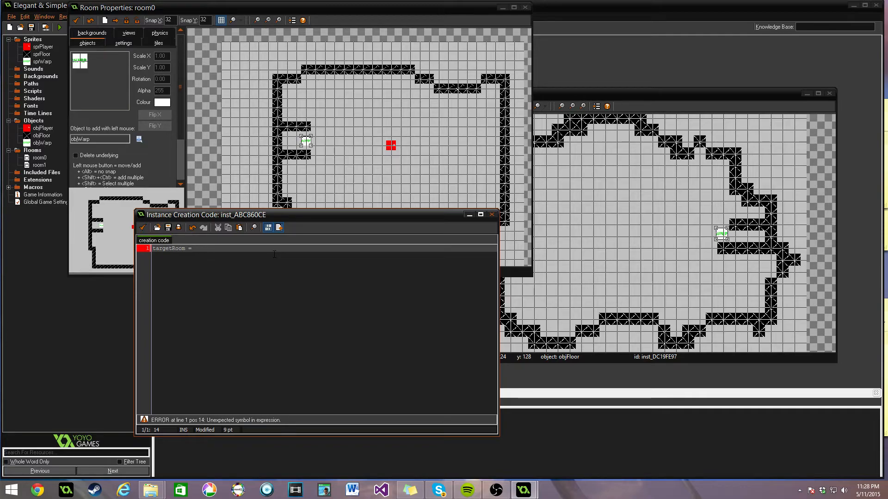
text(room1)
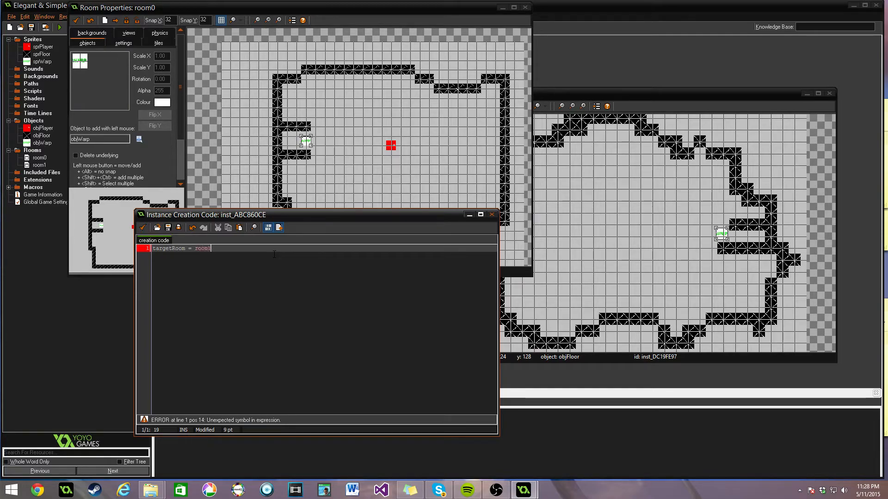
text(1;)
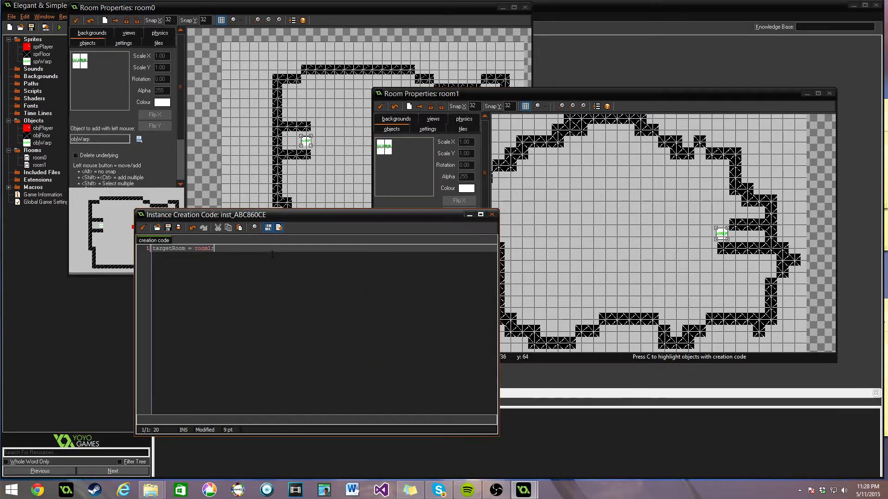
text(targetX =)
text(targetY =)
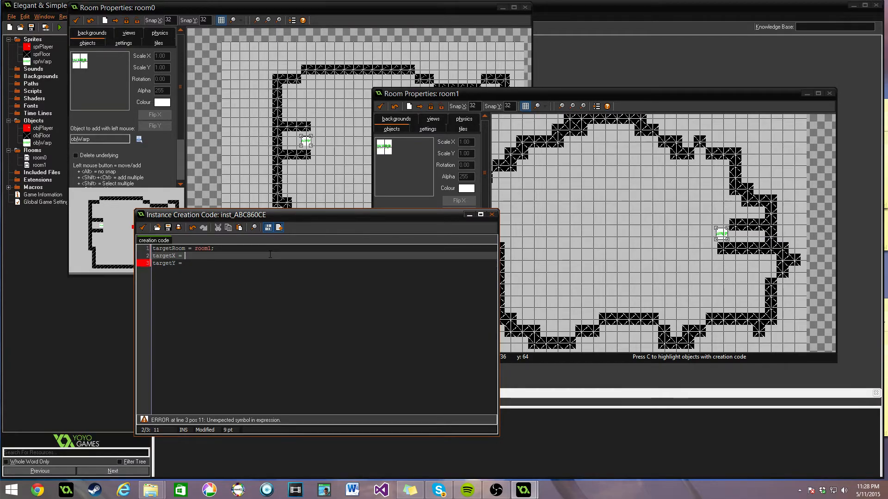
mouse_move(316, 35)
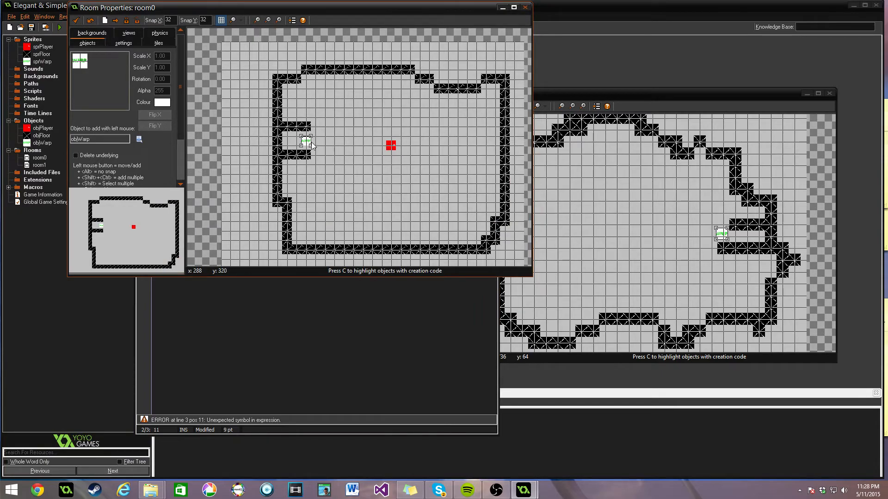
mouse_move(596, 126)
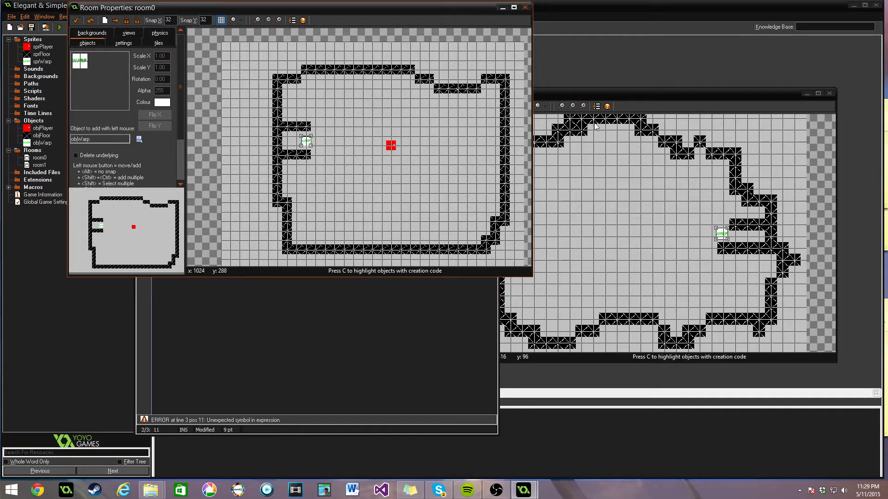
Step: Set targetX = 730 and targetY = 406, checking coordinates in room1's editor
double_click(39, 165)
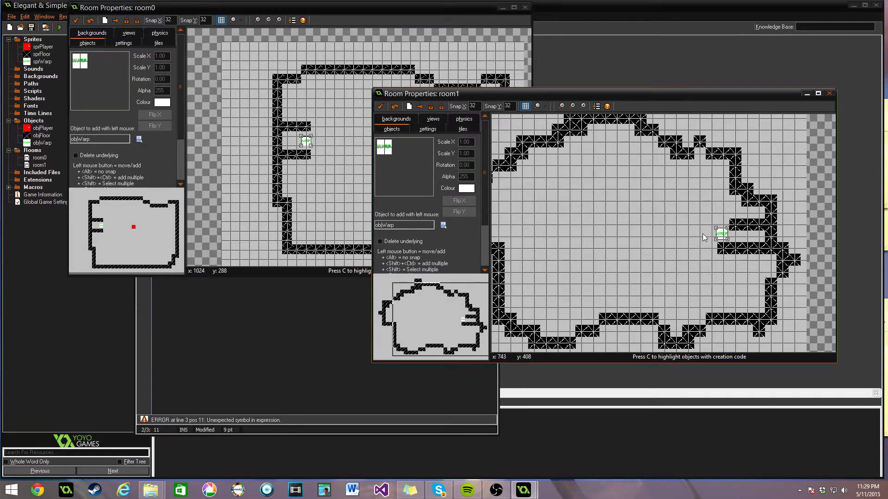
mouse_move(704, 237)
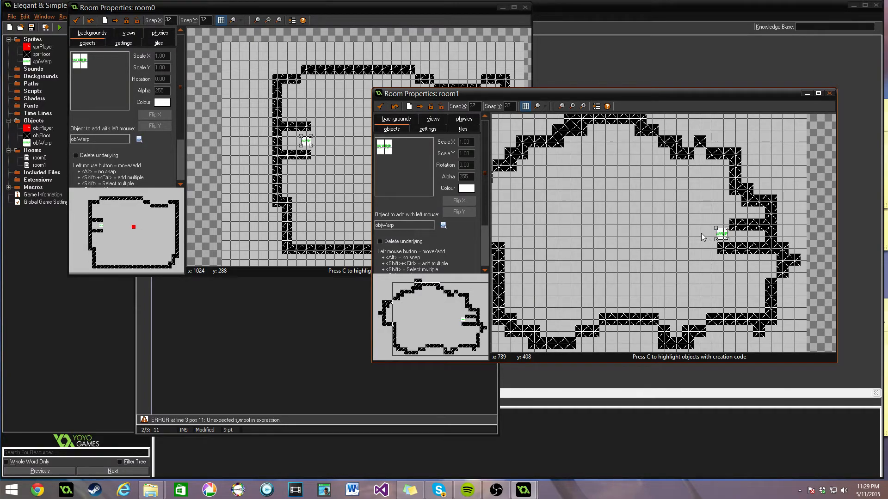
mouse_move(701, 239)
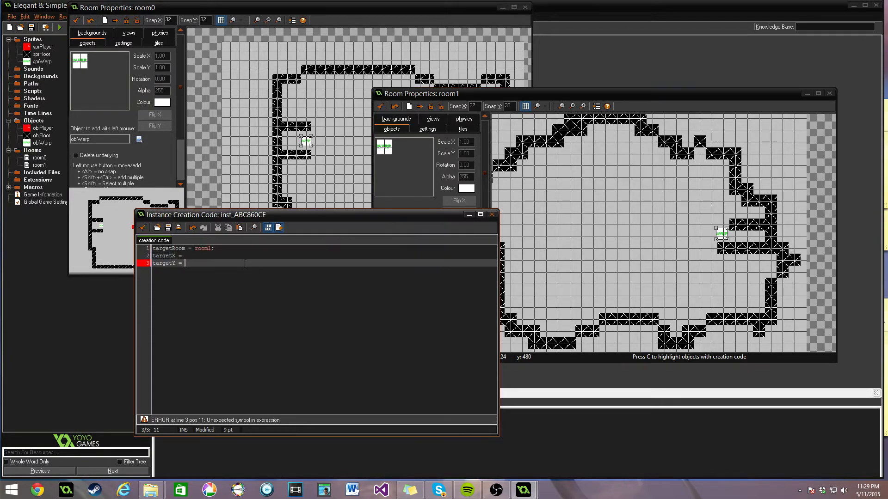
text(730)
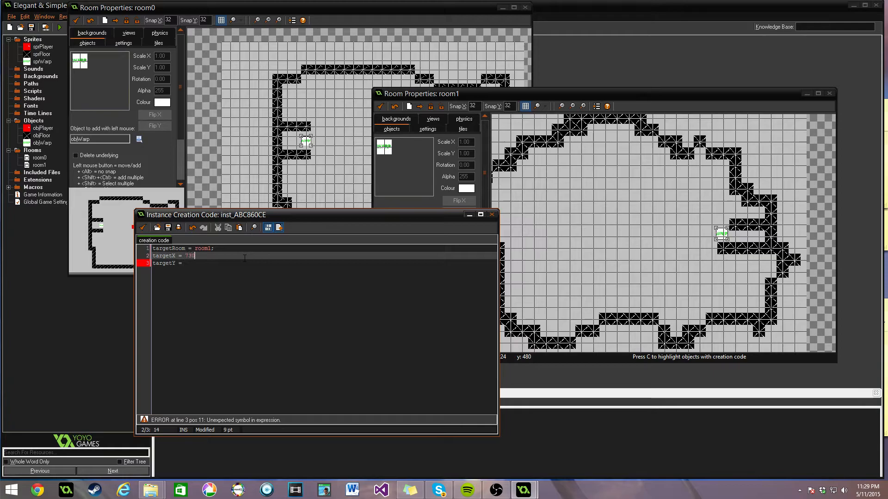
text(;)
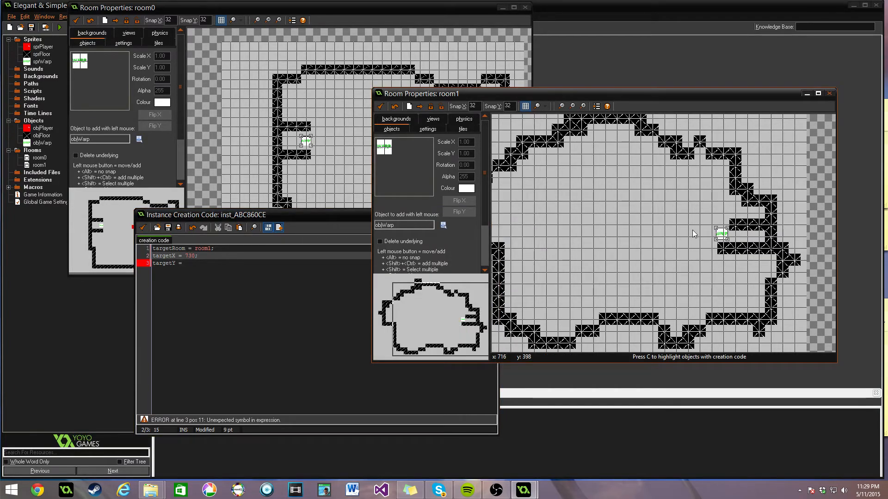
mouse_move(693, 235)
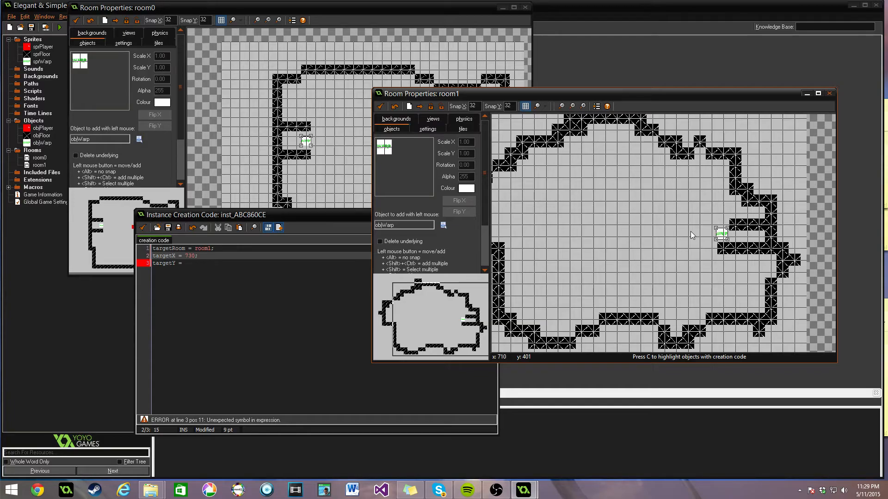
mouse_move(672, 236)
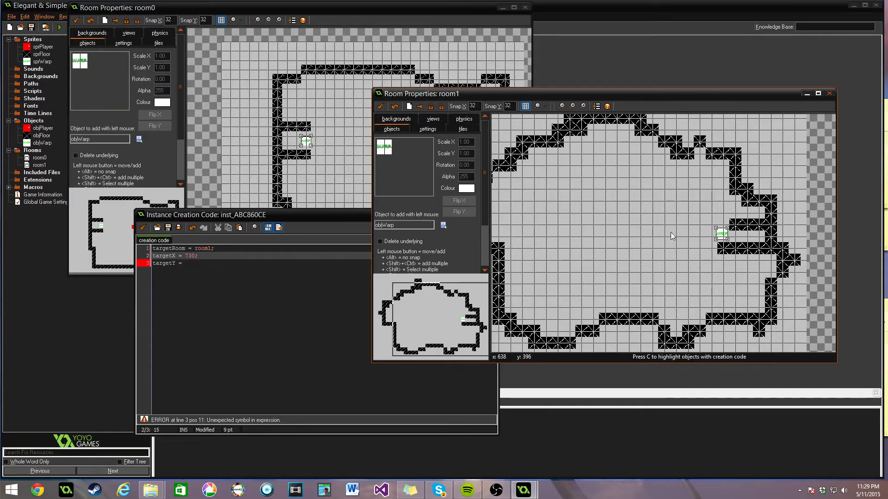
mouse_move(697, 239)
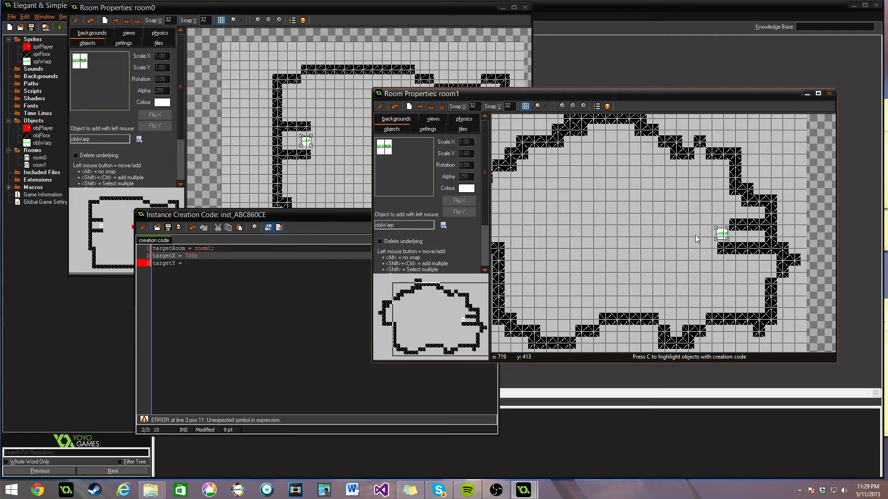
mouse_move(701, 238)
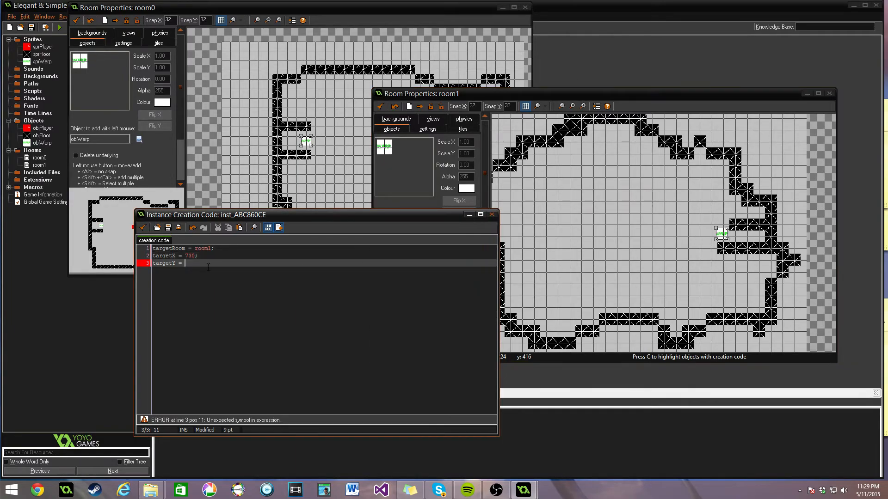
text(407)
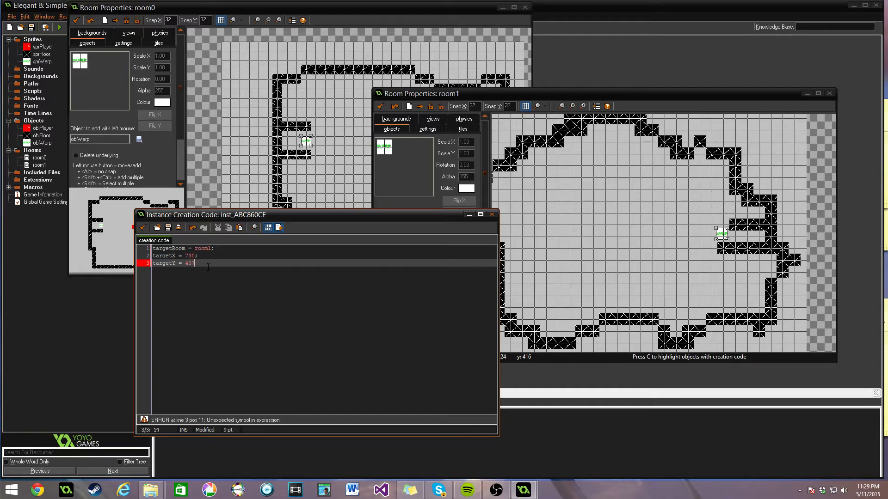
text(6;)
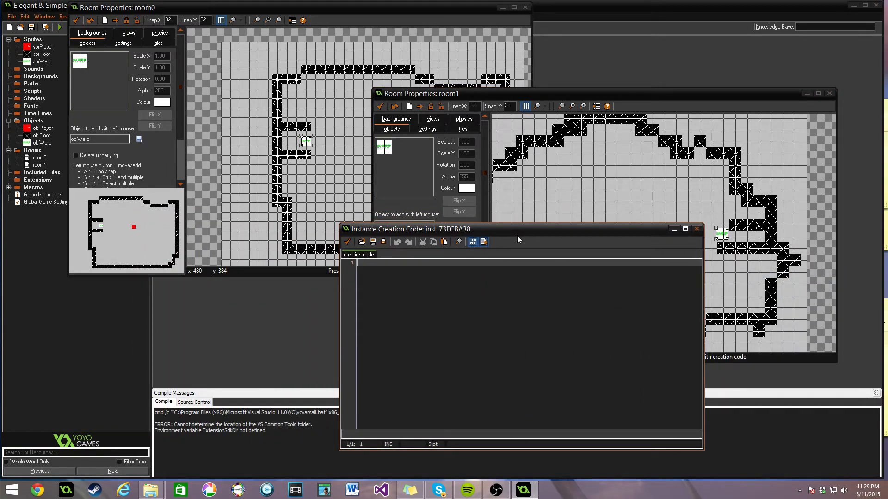
Step: Write 'targetRoom = room0;', 'targetX = 350;' and the targetY value in room1's warp code
drag(517, 229, 443, 234)
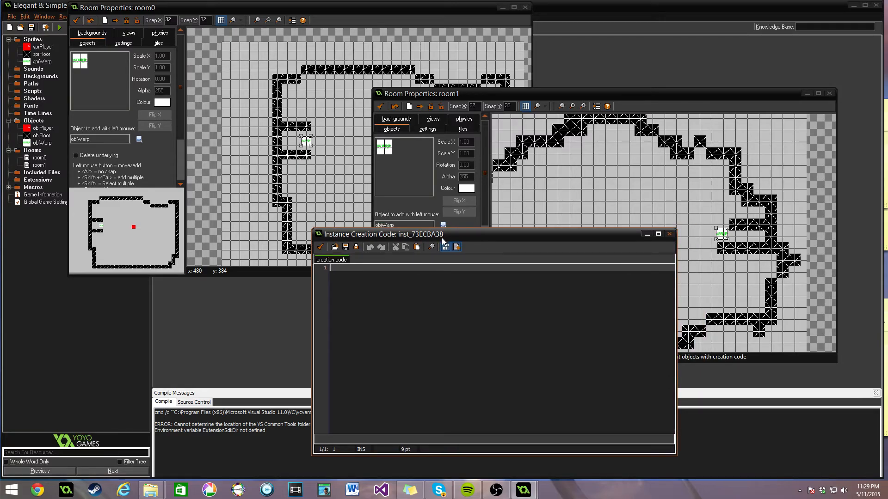
text(targetRoom)
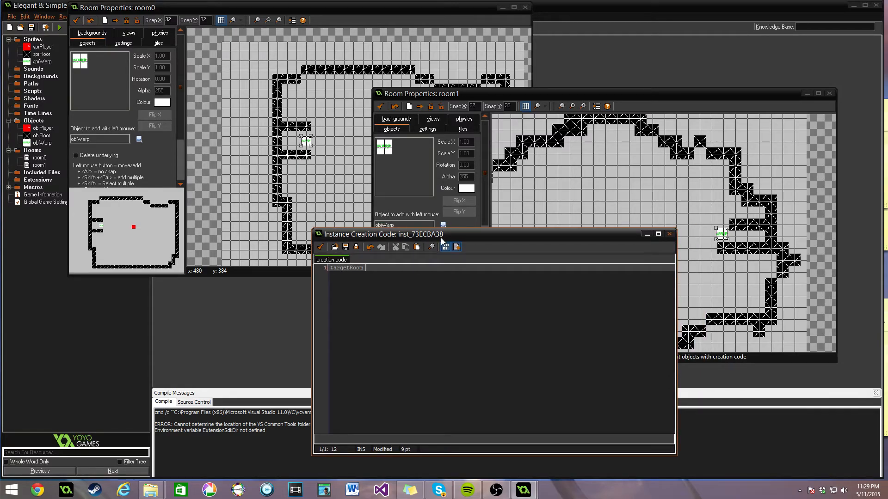
text(= room0;)
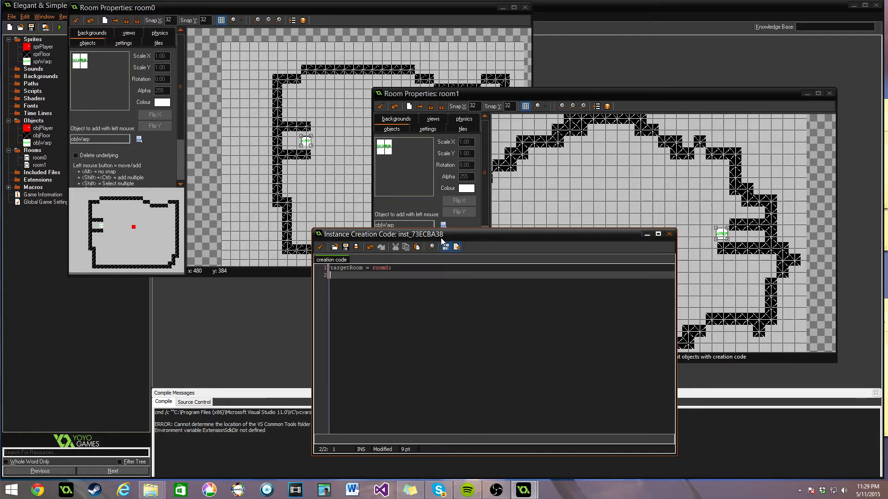
text(targetX =)
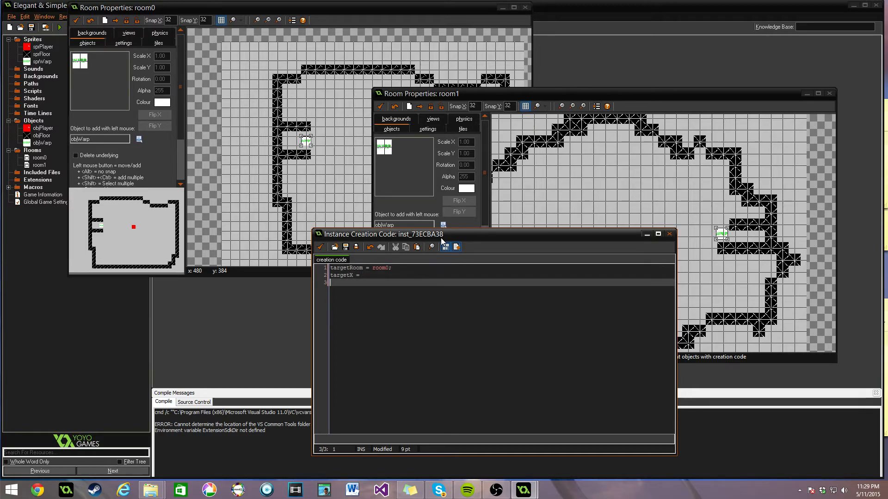
text(targetY =)
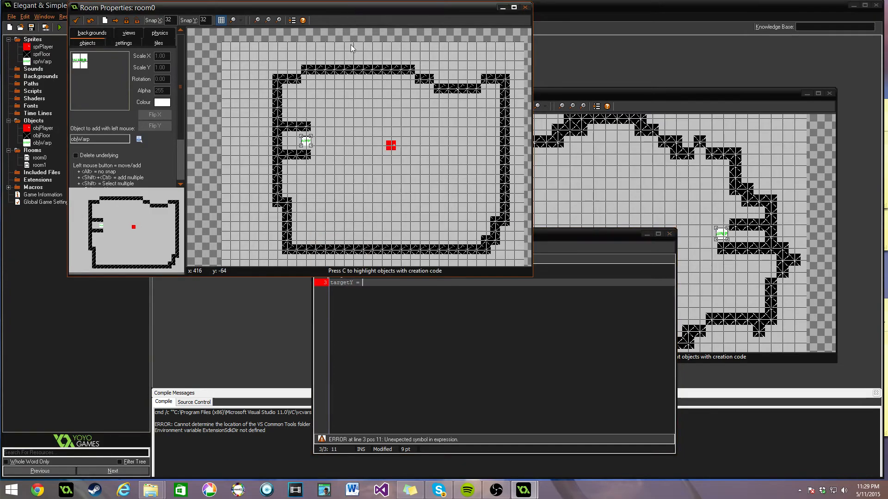
mouse_move(326, 142)
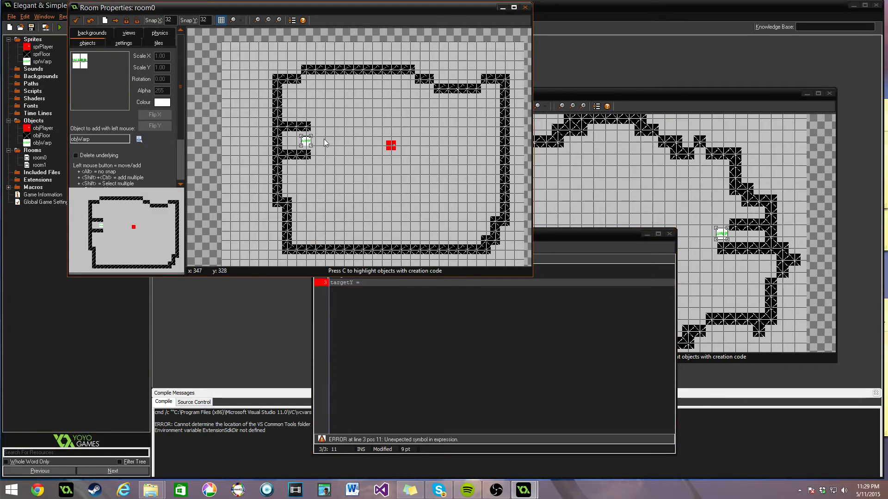
mouse_move(326, 144)
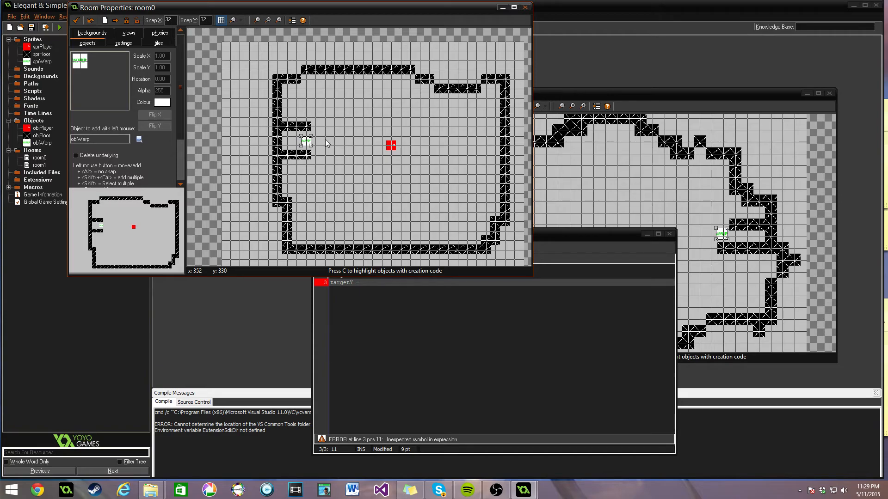
mouse_move(327, 142)
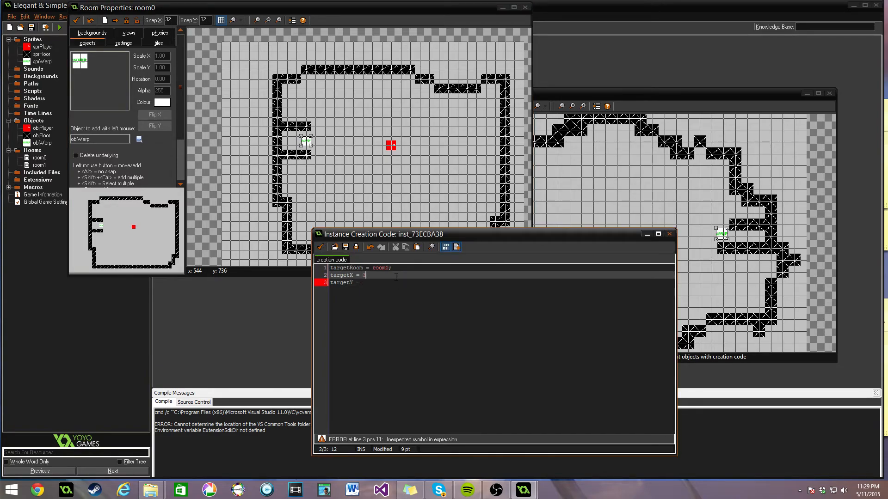
text(350;)
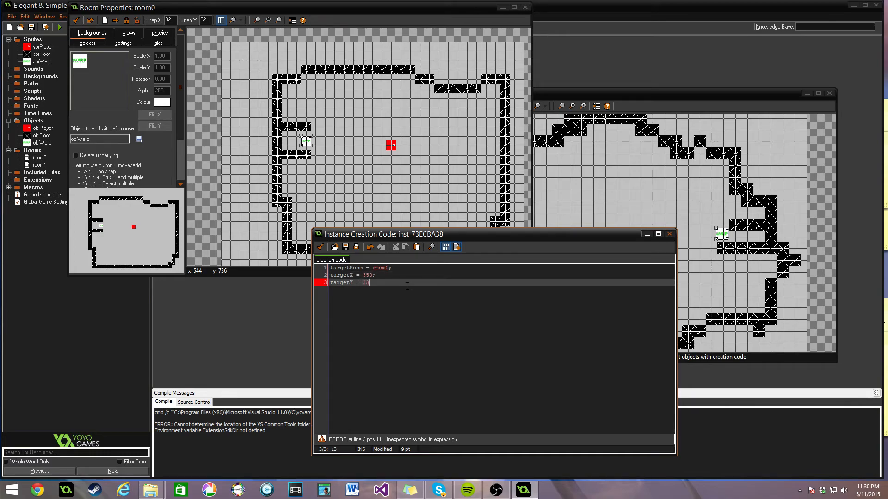
text(30;)
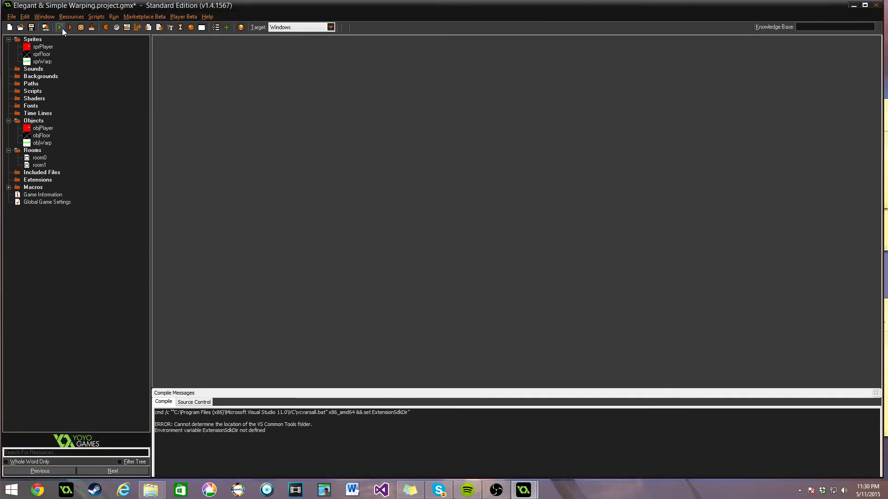
Step: Compile and launch the game from the toolbar Run button to test room0
click(60, 27)
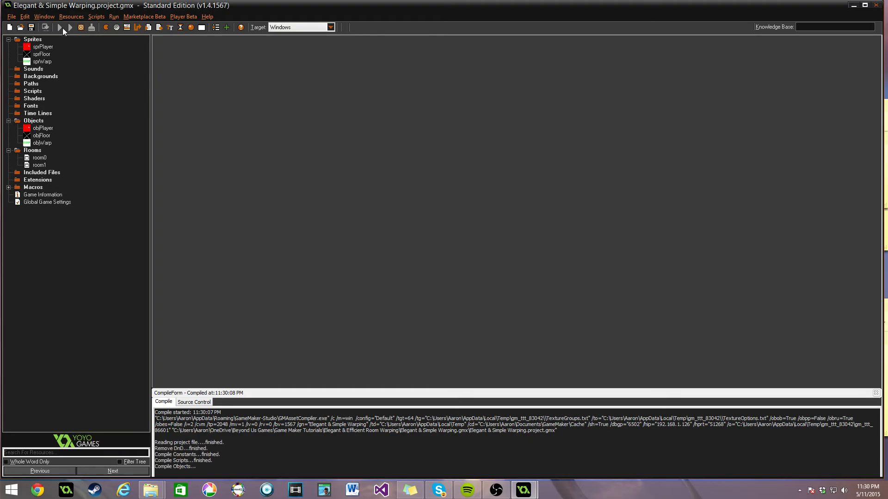
click(60, 27)
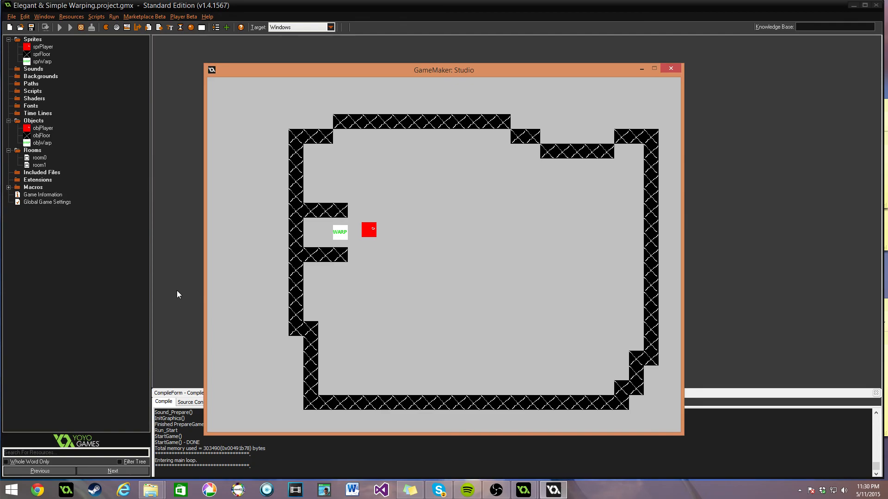
mouse_move(453, 244)
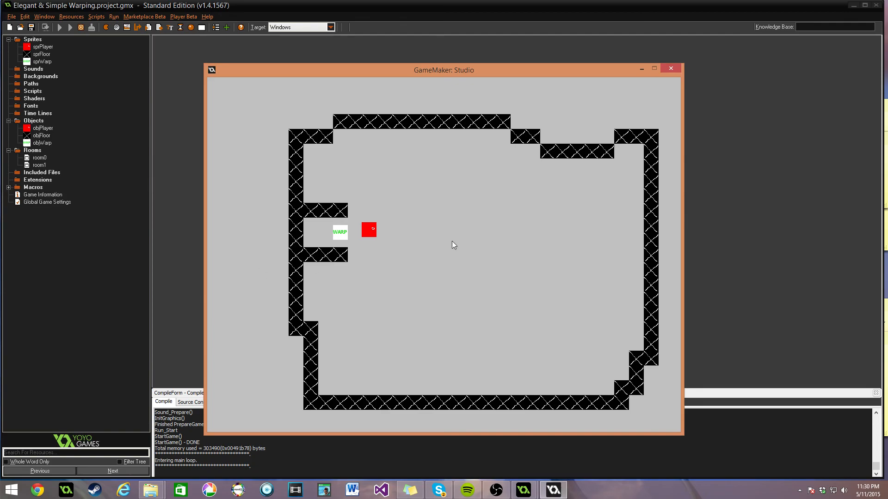